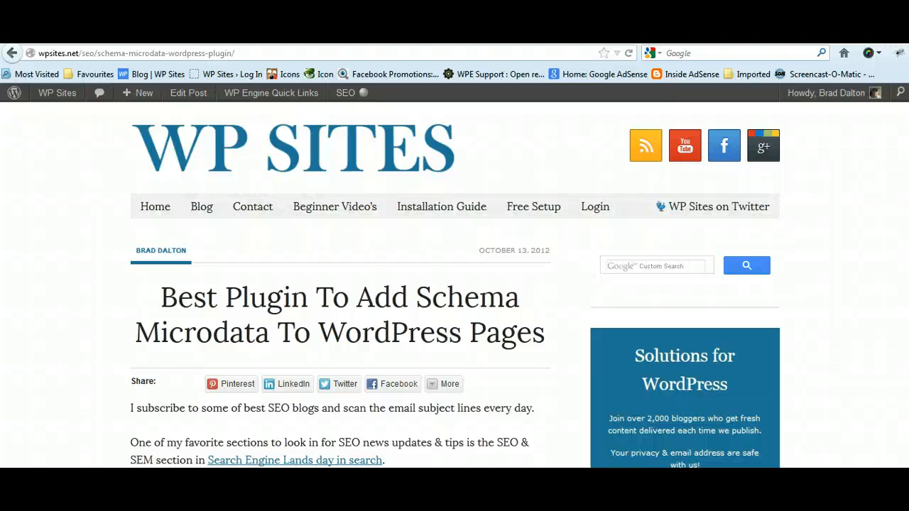
- Scroll down the schema microdata plugin post from its title to the Schema Type Examples list
scroll("down", 3)
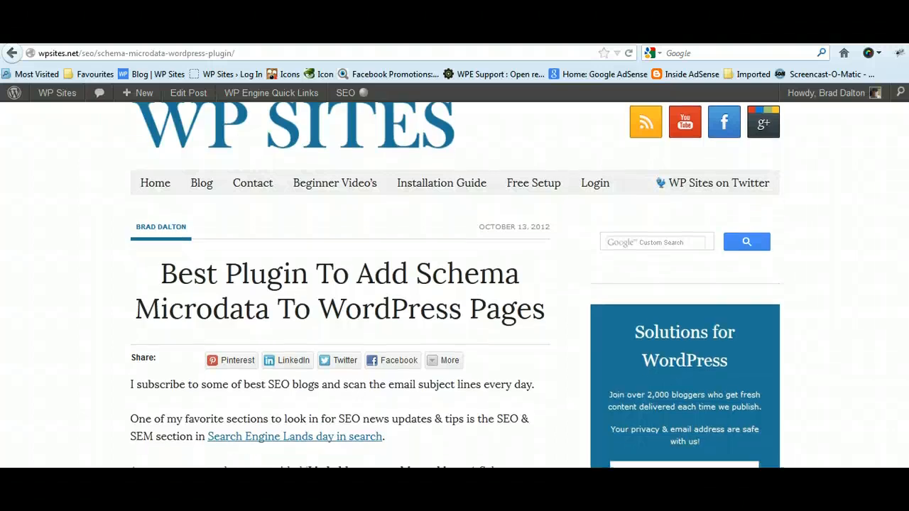
scroll("down", 3)
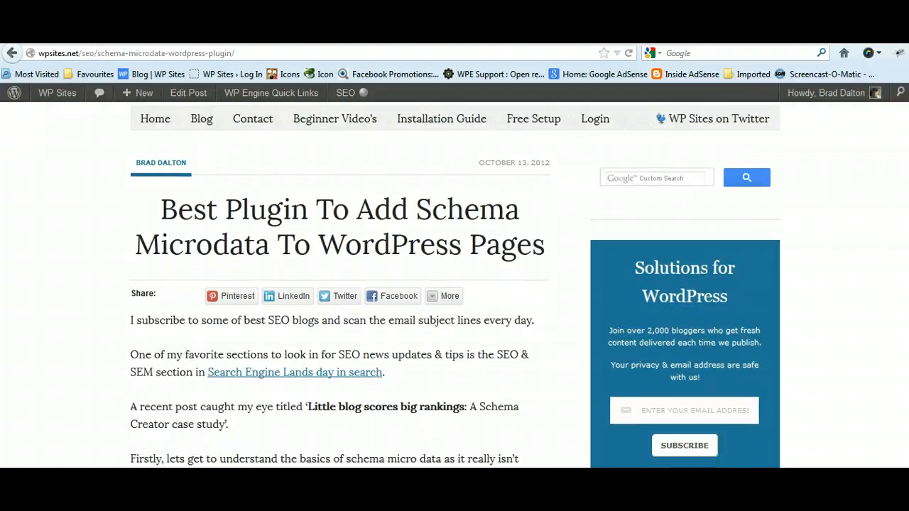
scroll("down", 3)
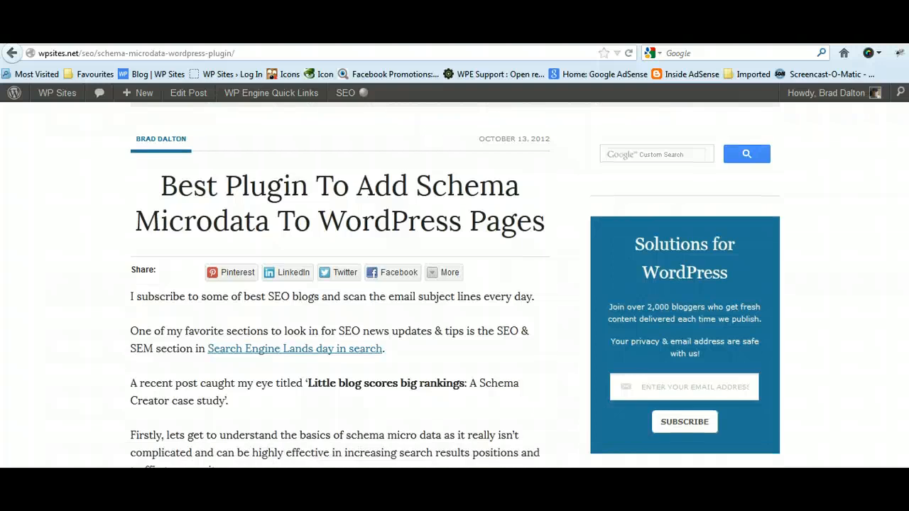
scroll("down", 3)
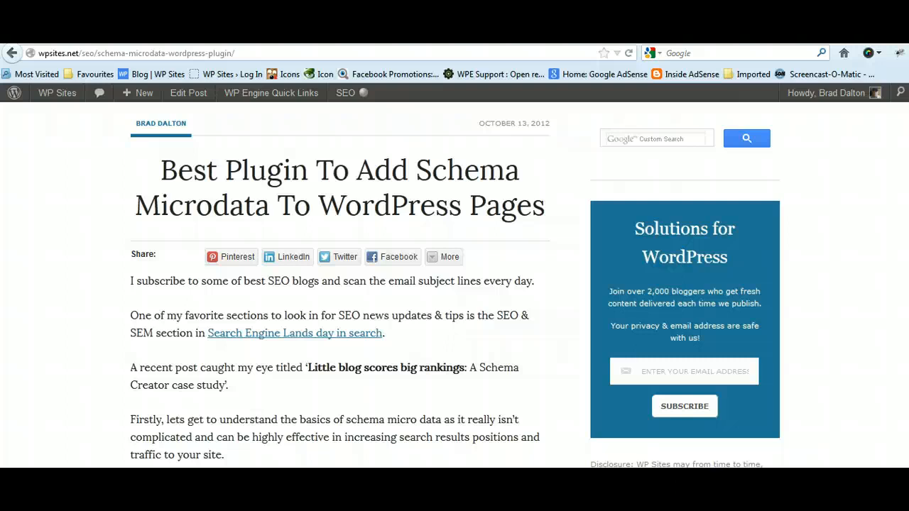
scroll("down", 3)
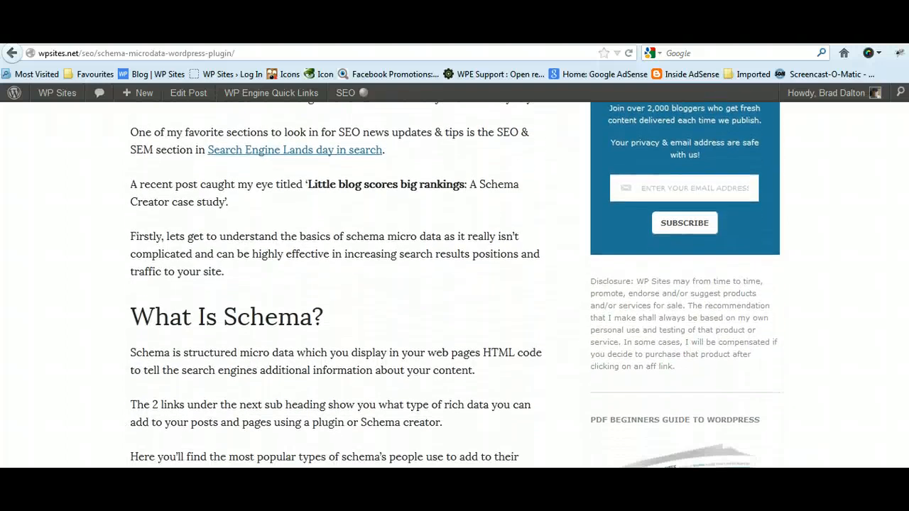
scroll("down", 3)
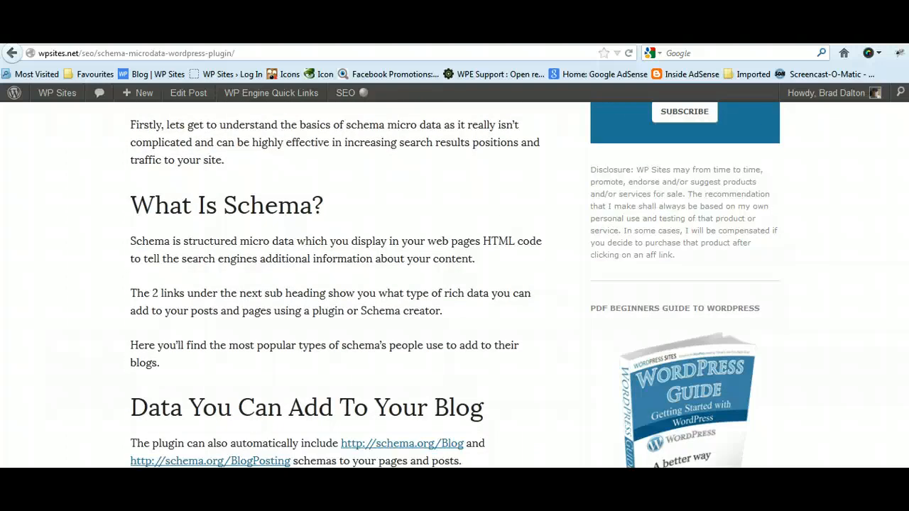
scroll("down", 3)
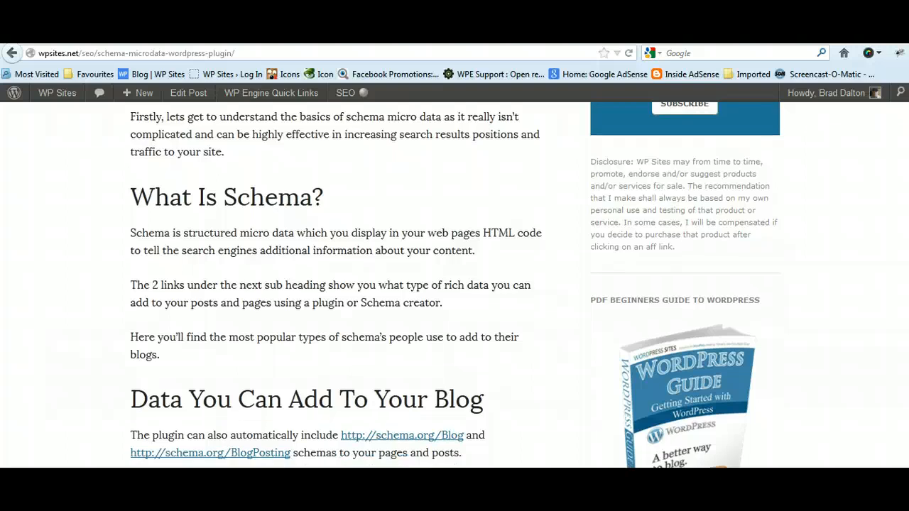
scroll("down", 3)
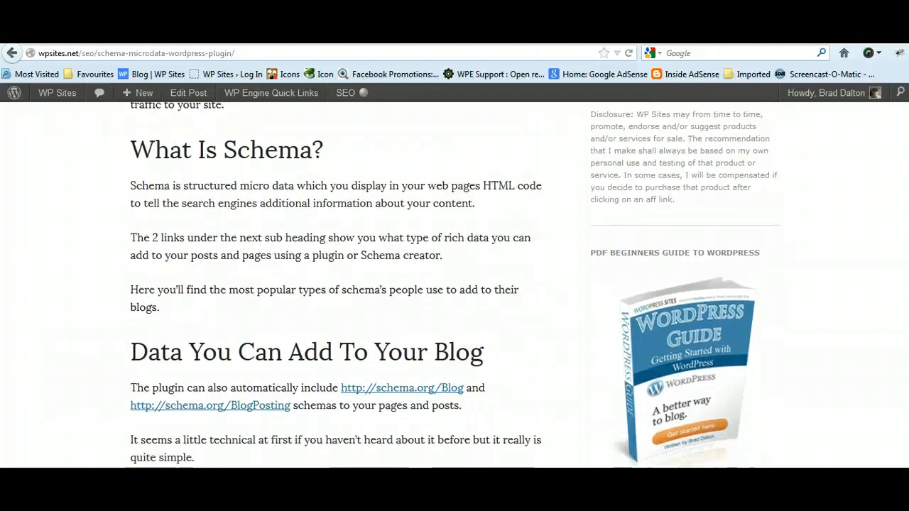
scroll("down", 3)
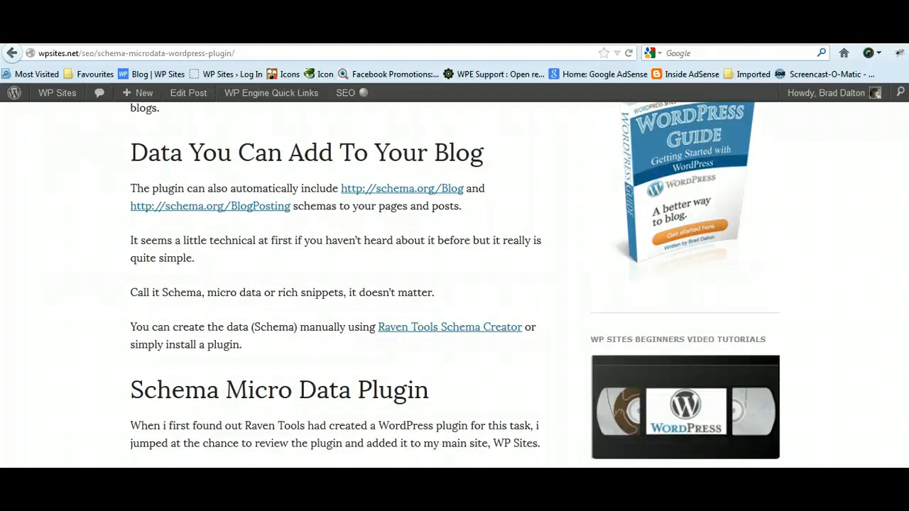
scroll("up", 3)
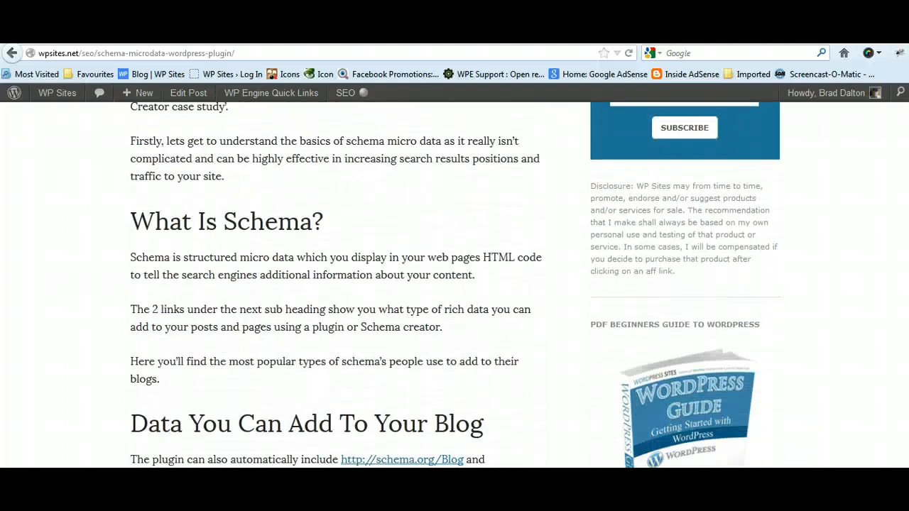
scroll("down", 3)
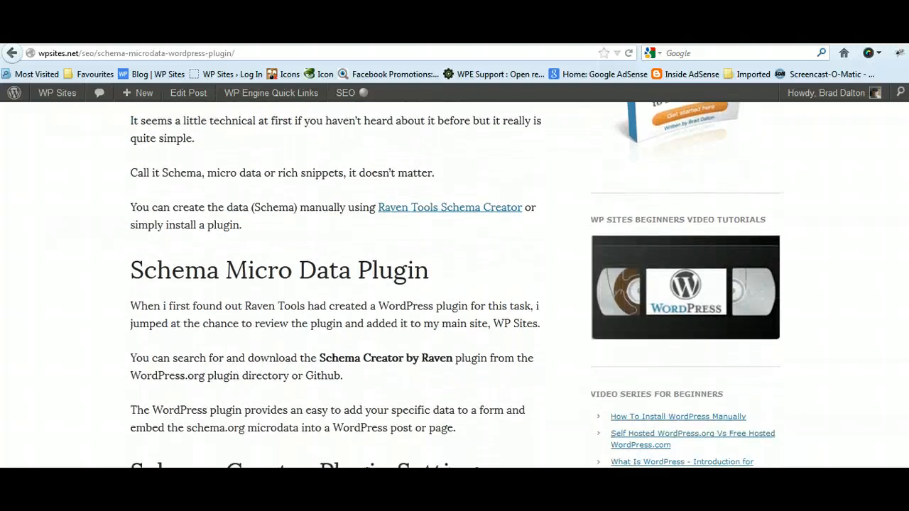
scroll("down", 3)
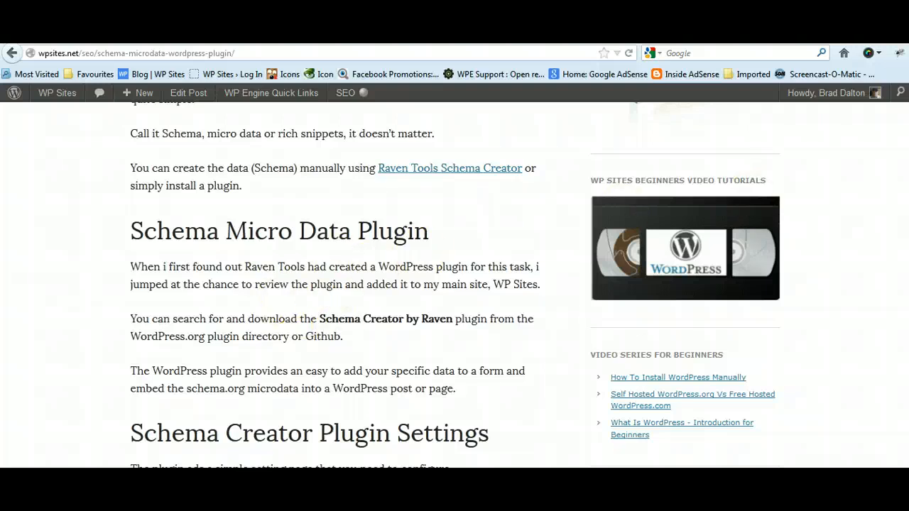
scroll("down", 3)
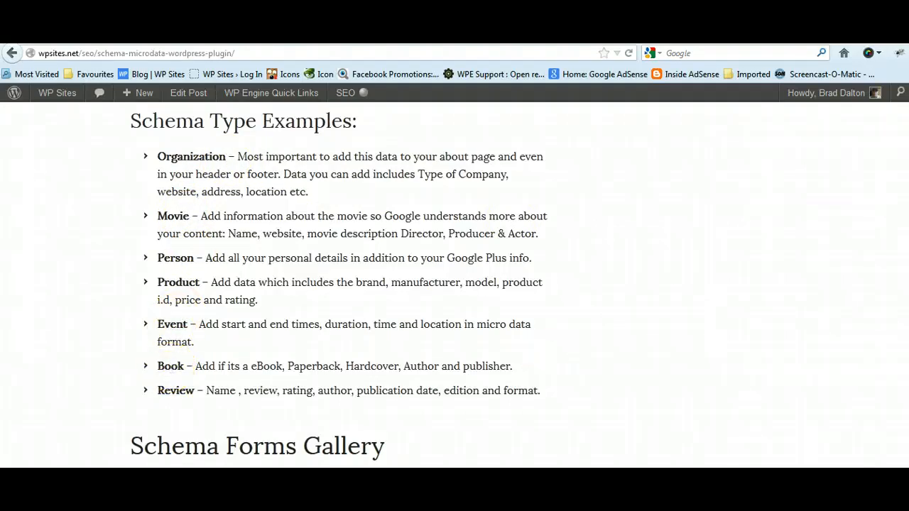
- Step through the schema forms gallery, then scroll down to the Person Schema Creator form screenshot
scroll("down", 3)
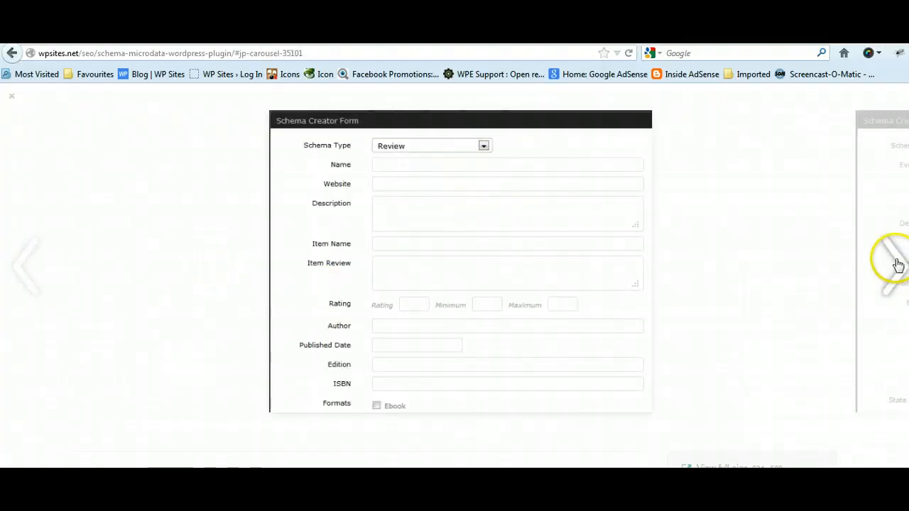
left_click(431, 146)
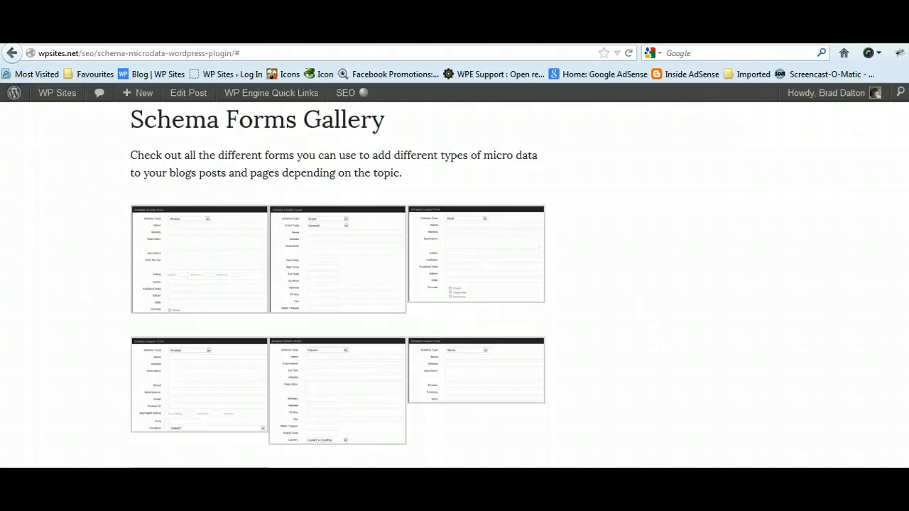
scroll("down", 3)
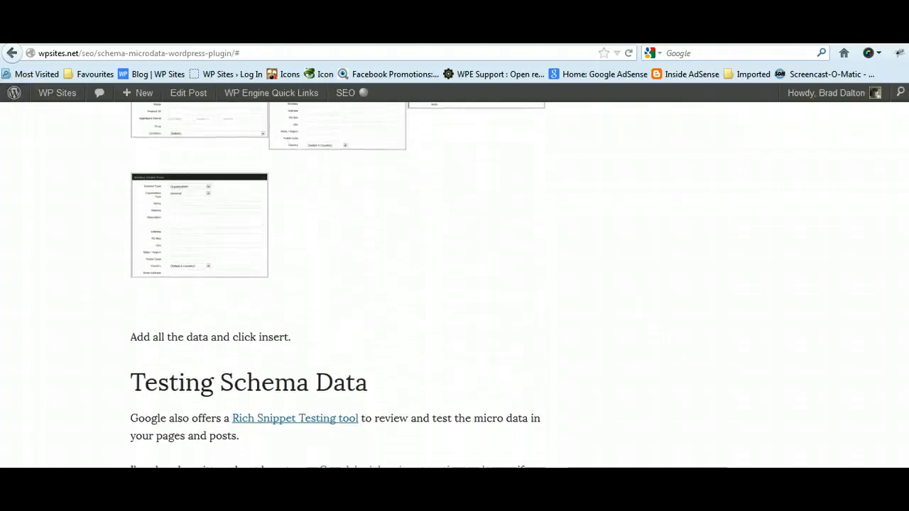
scroll("down", 3)
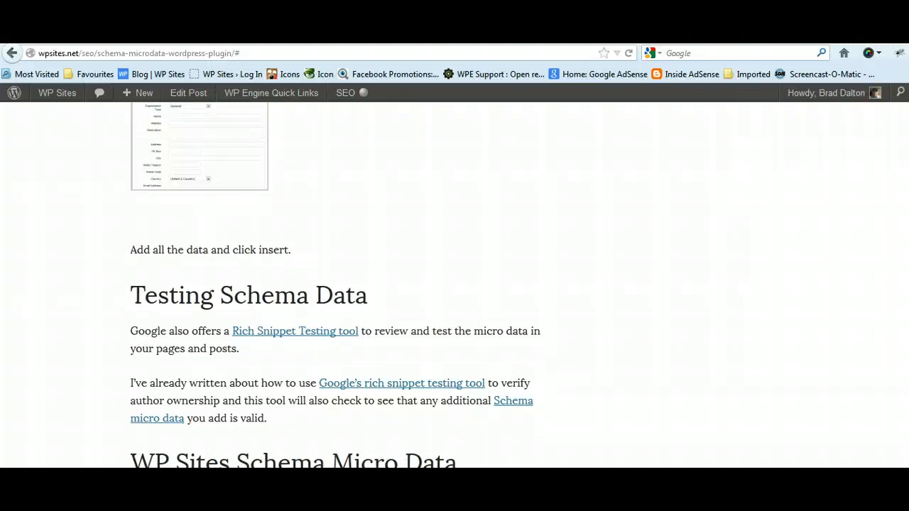
scroll("down", 3)
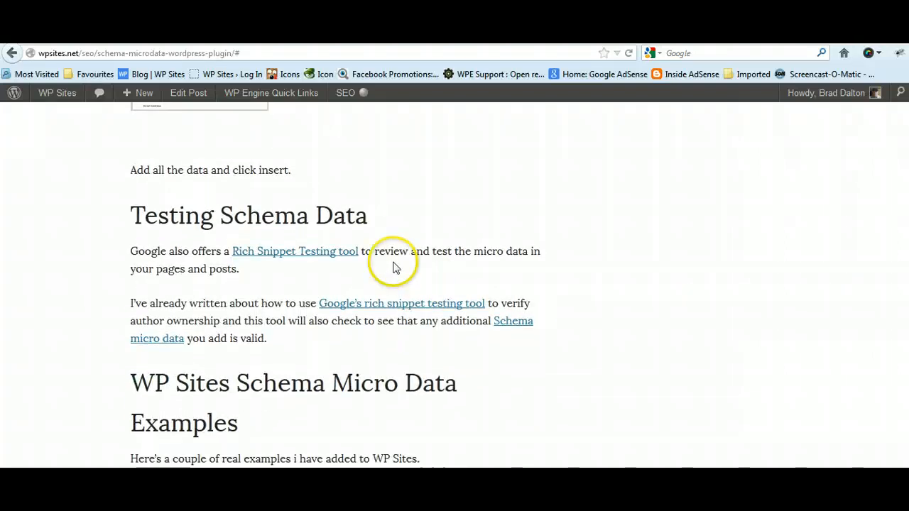
mouse_move(287, 273)
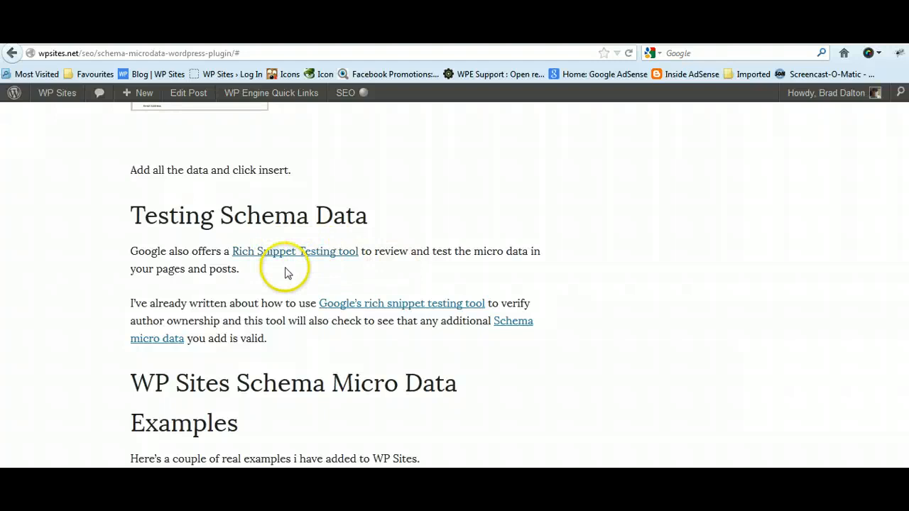
mouse_move(294, 254)
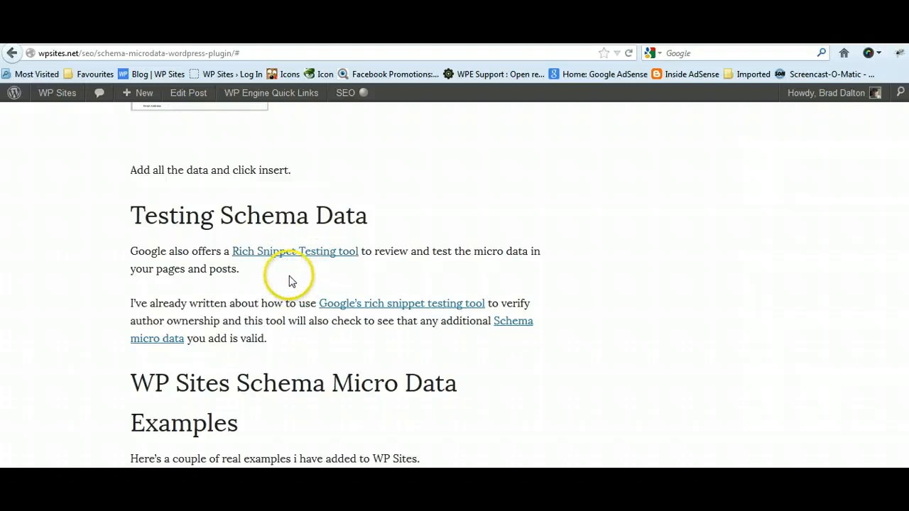
mouse_move(310, 279)
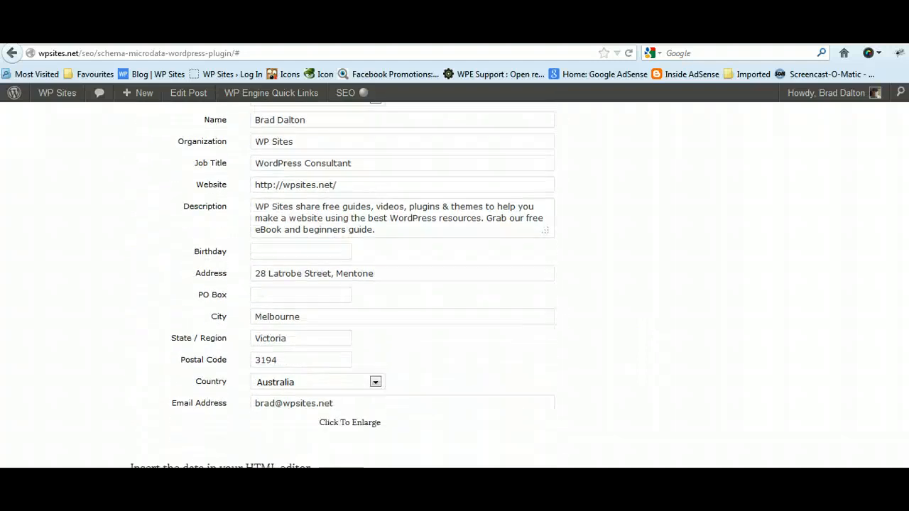
- Scroll through the Person example, shortcode and Conclusion, then back to Testing Schema Data
scroll("down", 3)
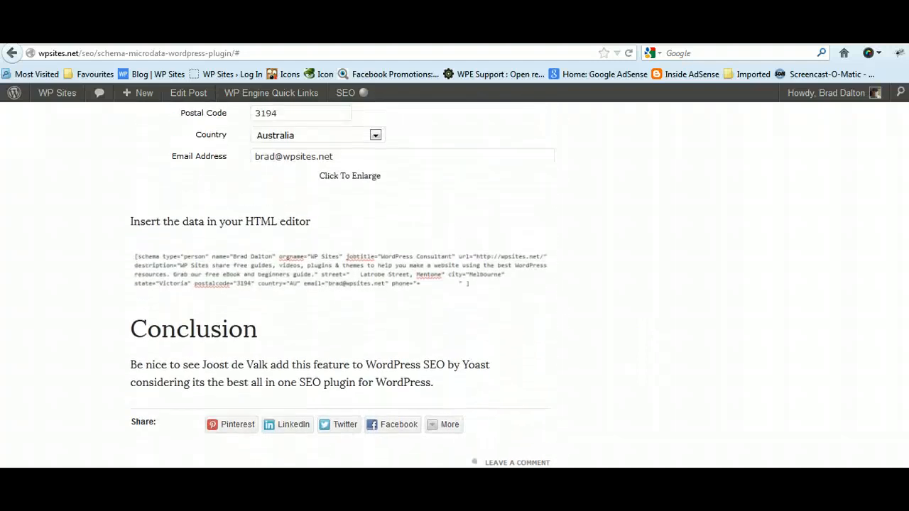
scroll("up", 3)
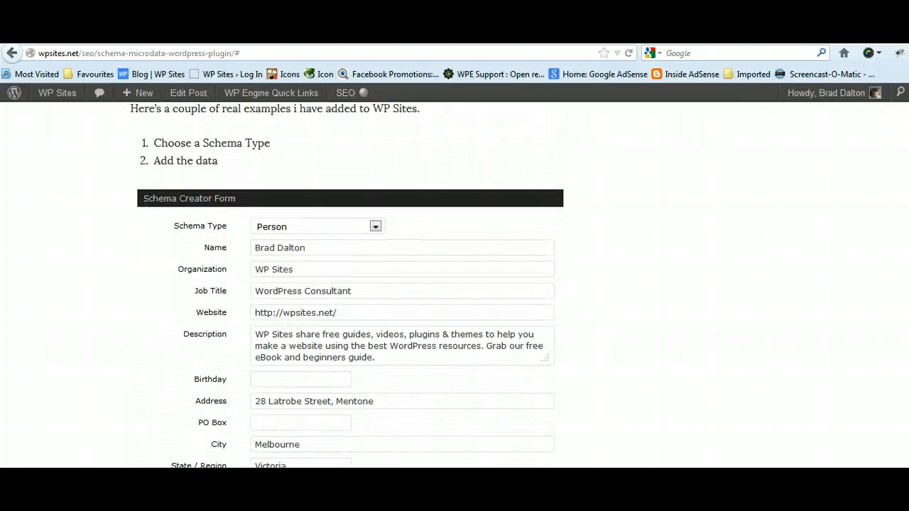
scroll("down", 3)
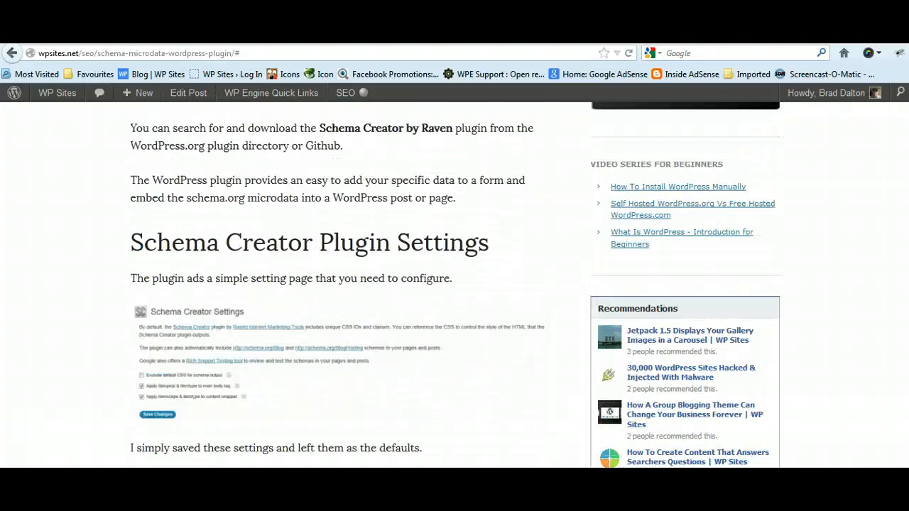
scroll("up", 3)
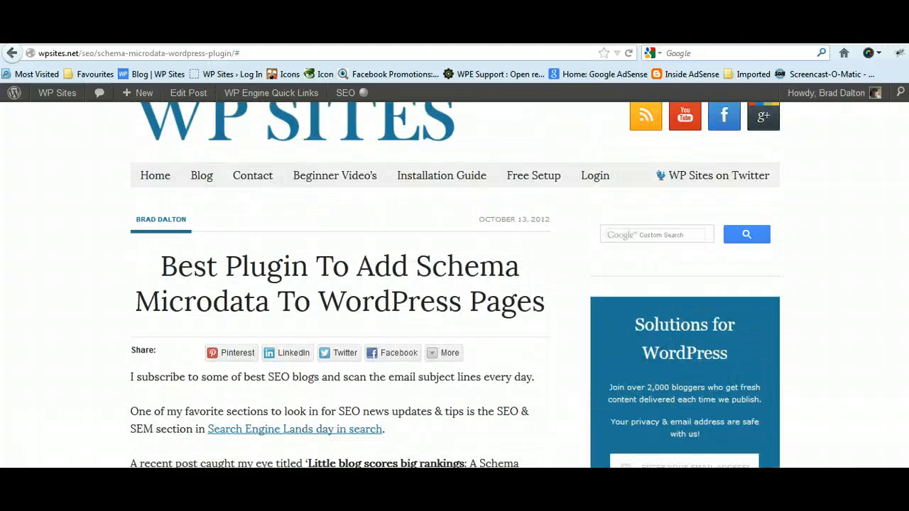
scroll("down", 3)
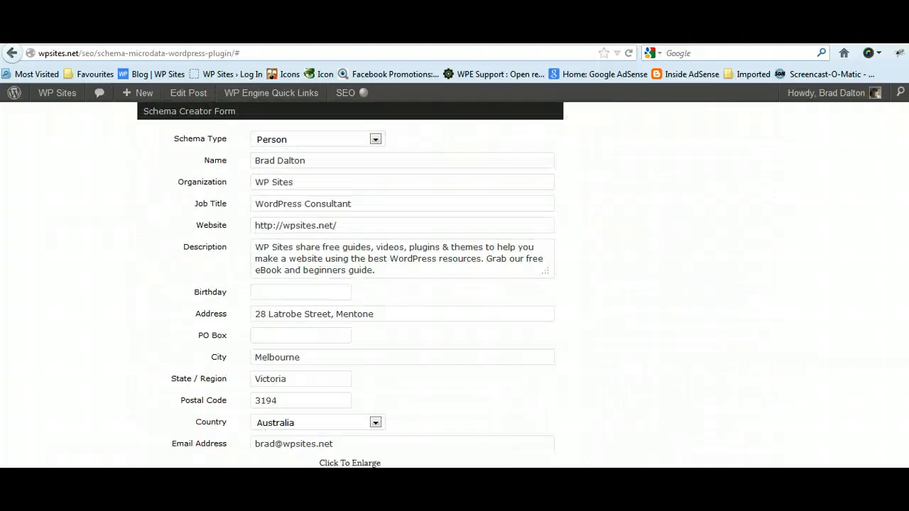
scroll("down", 3)
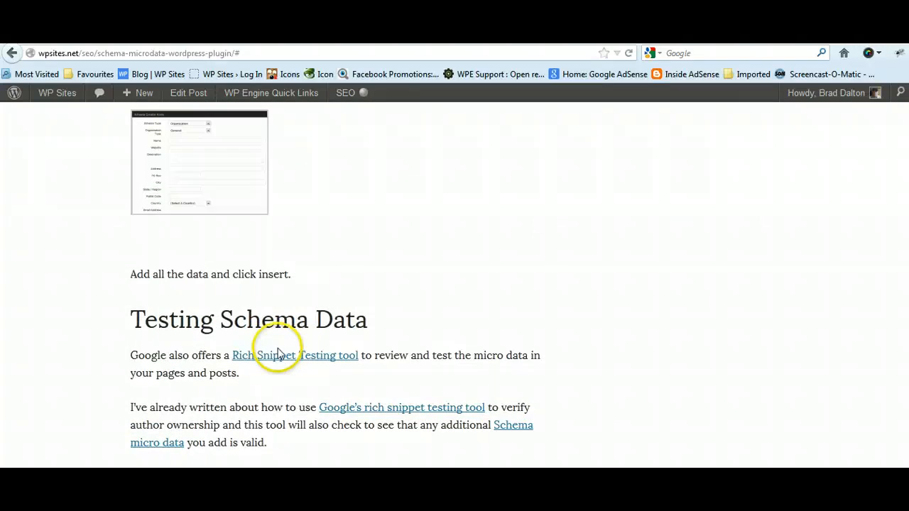
- Paste the About page URL into the Structured Data Testing Tool and preview it
left_click(294, 355)
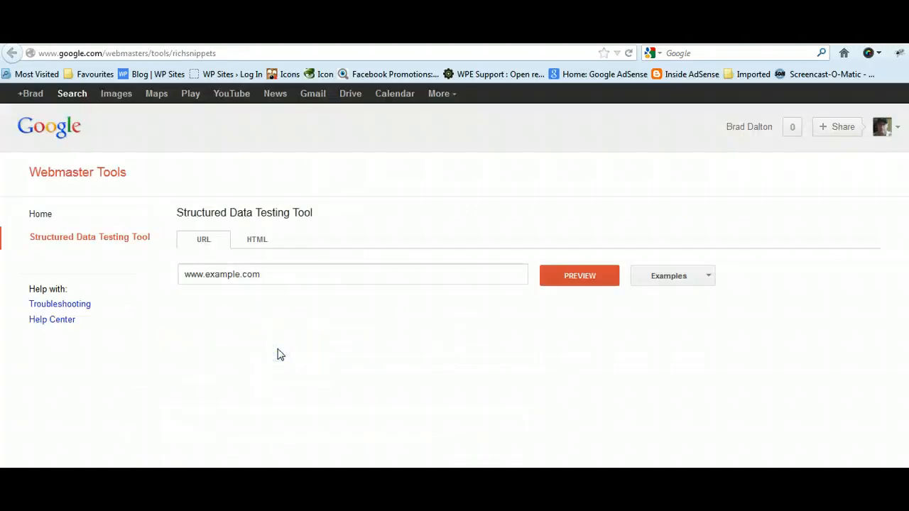
right_click(284, 274)
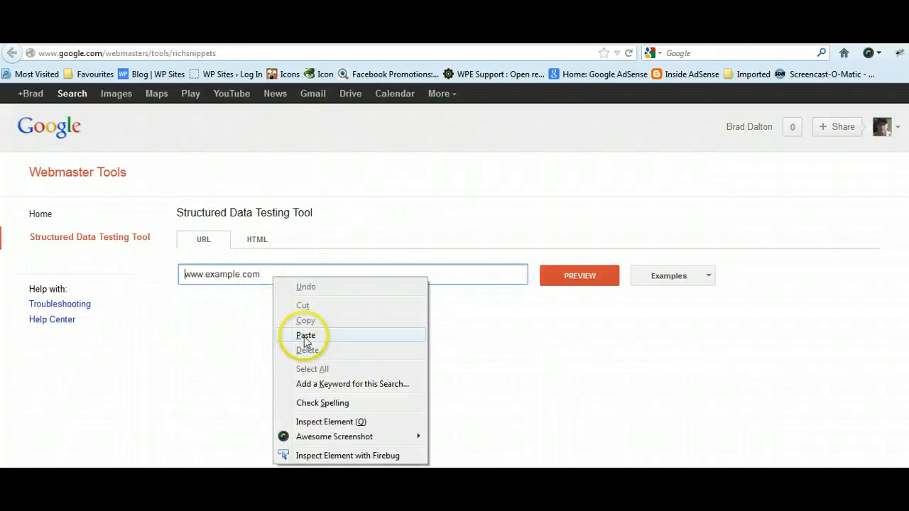
left_click(305, 336)
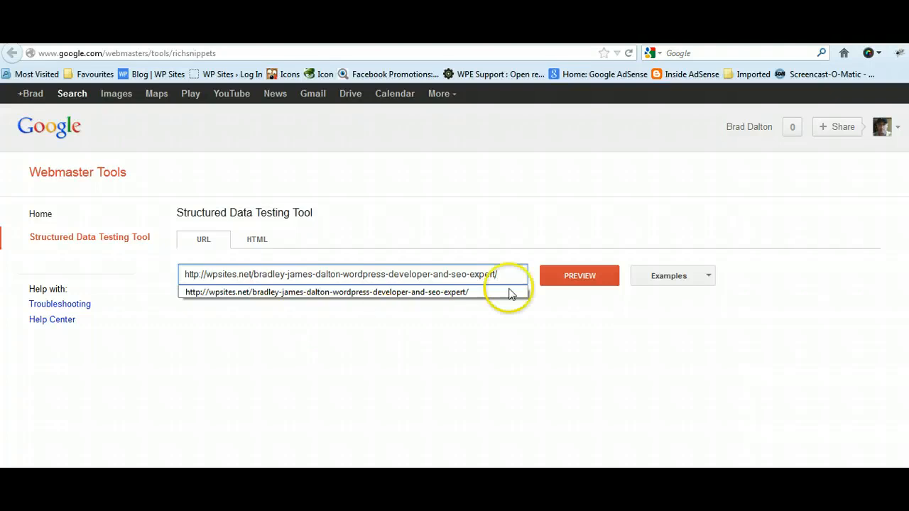
left_click(579, 276)
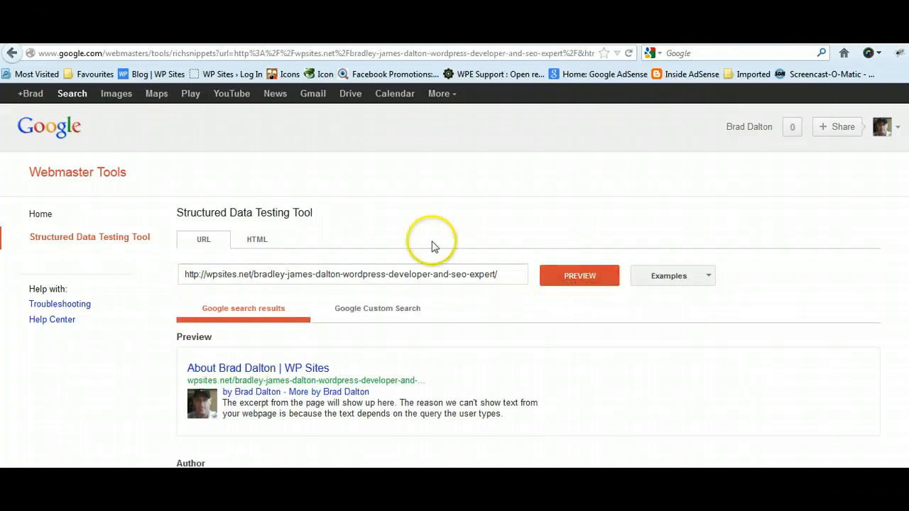
- Scroll through the results: verified author, profiles, warnings and the schema.org Person item
scroll("down", 3)
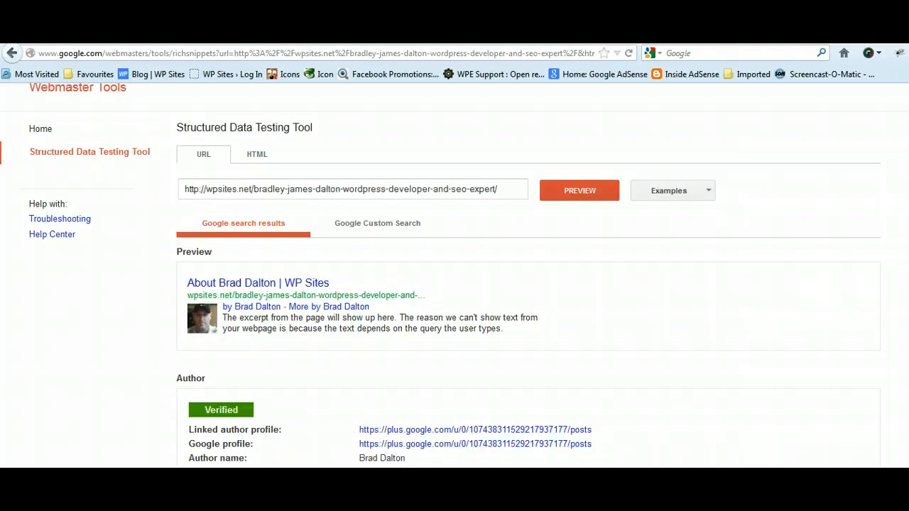
scroll("down", 3)
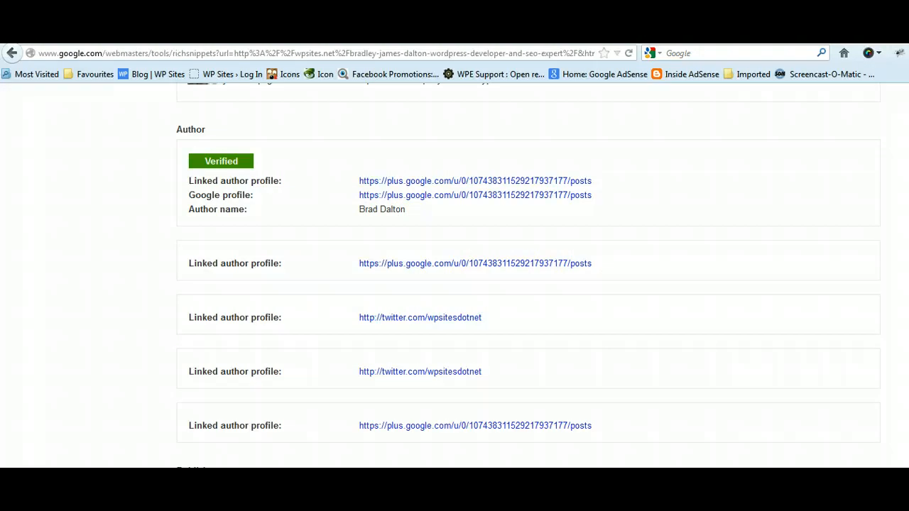
scroll("down", 3)
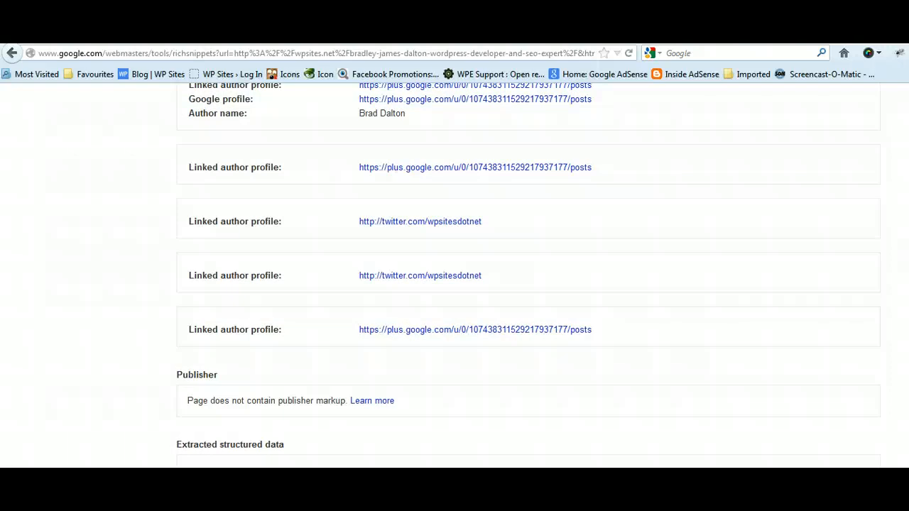
scroll("down", 3)
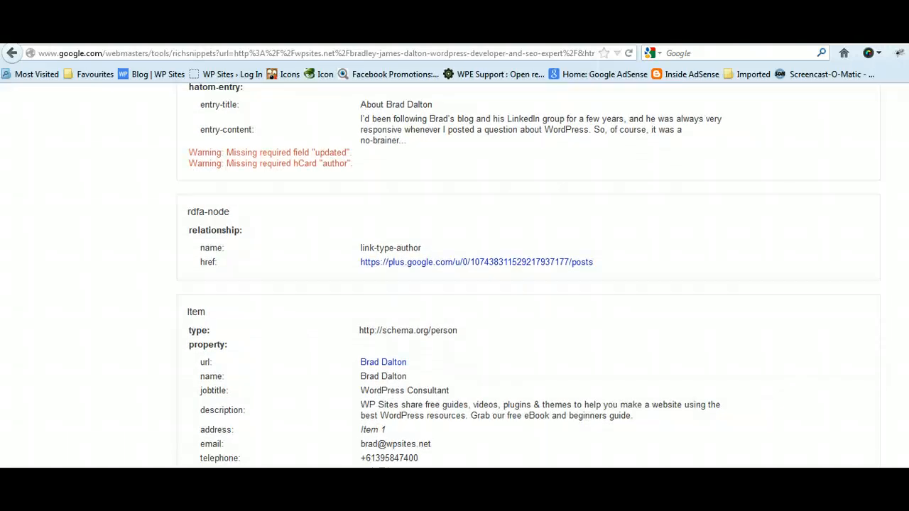
scroll("down", 3)
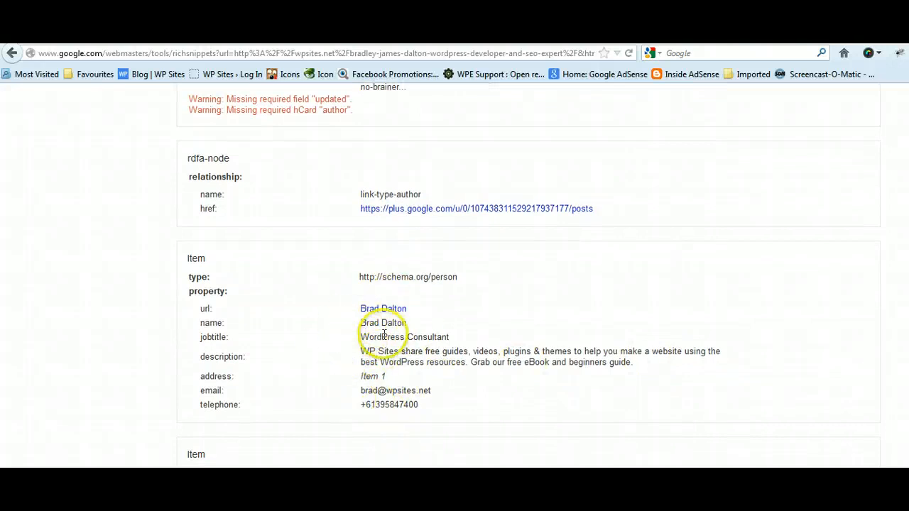
mouse_move(387, 348)
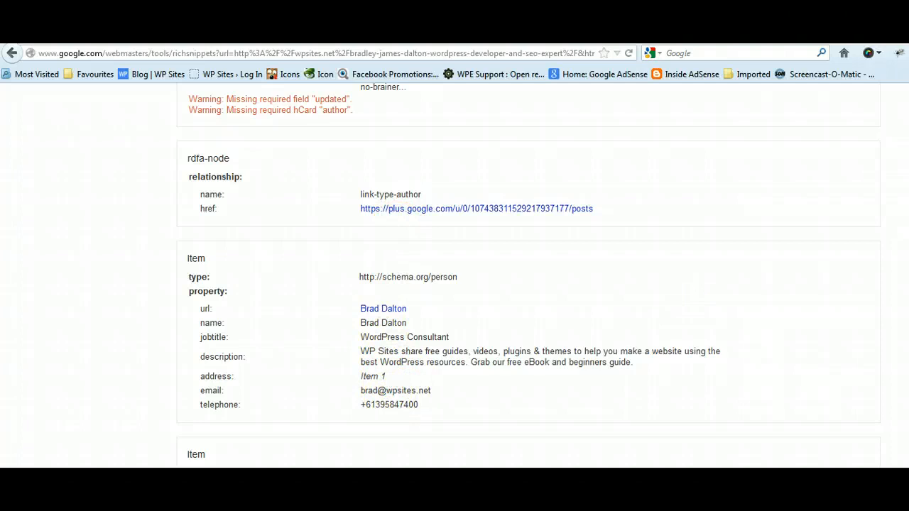
scroll("down", 3)
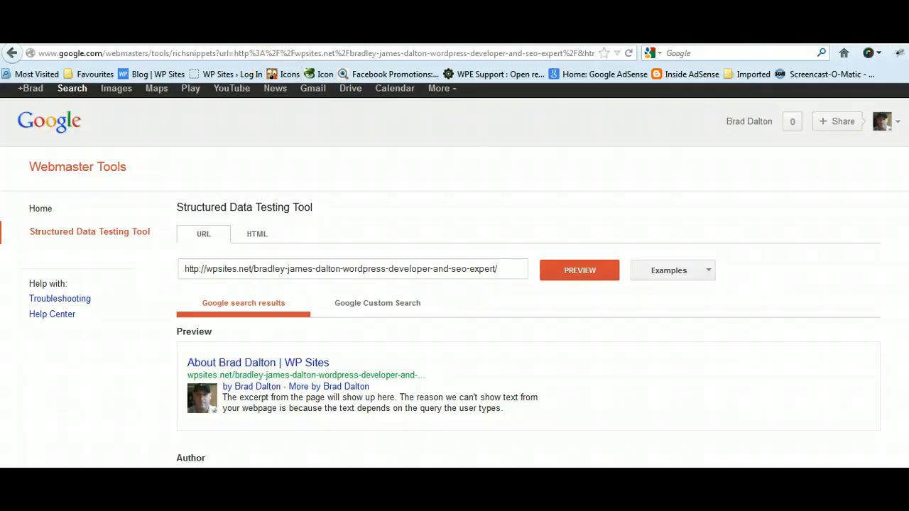
- Switch to WordPress admin and go to Plugins > Add New
left_click(12, 53)
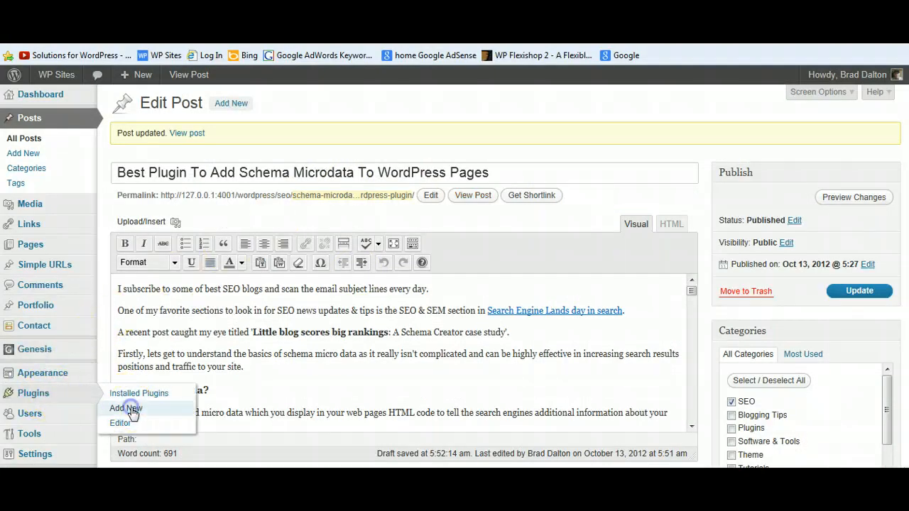
left_click(125, 407)
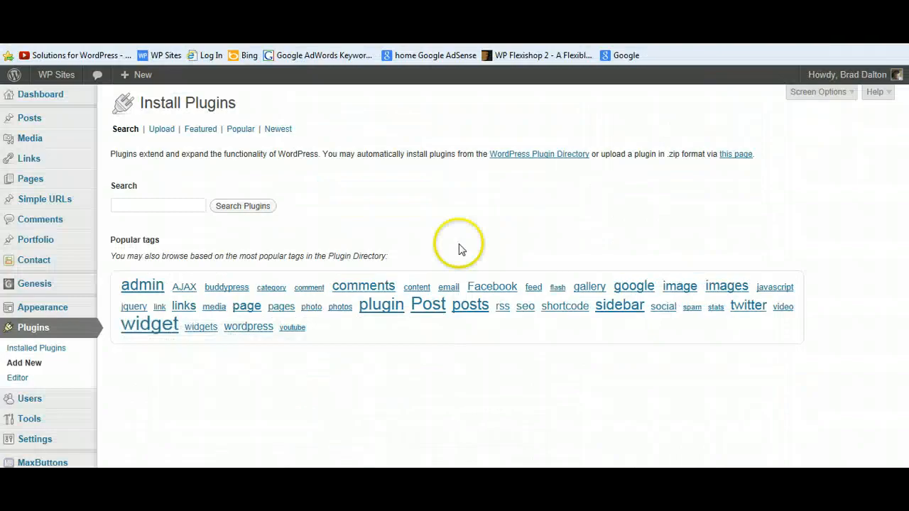
- Search for 'Schema Creator by Raven', install it and activate it
right_click(157, 205)
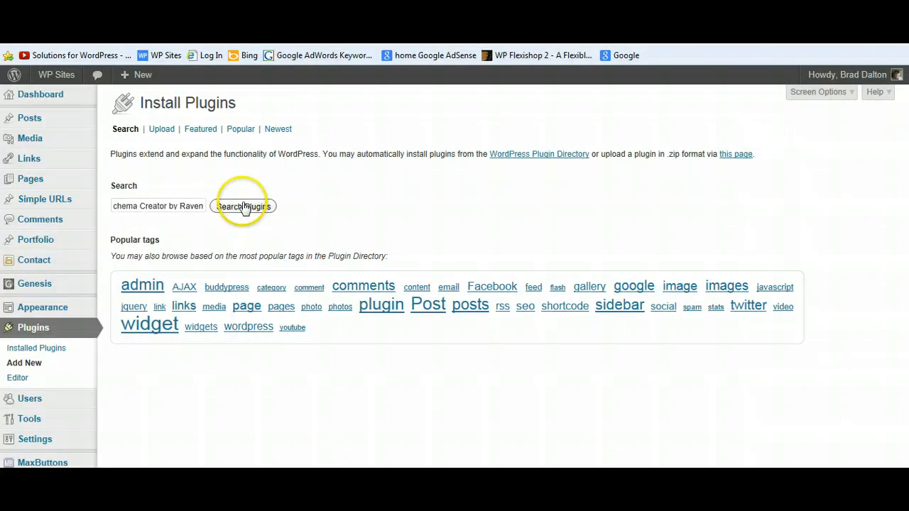
left_click(243, 206)
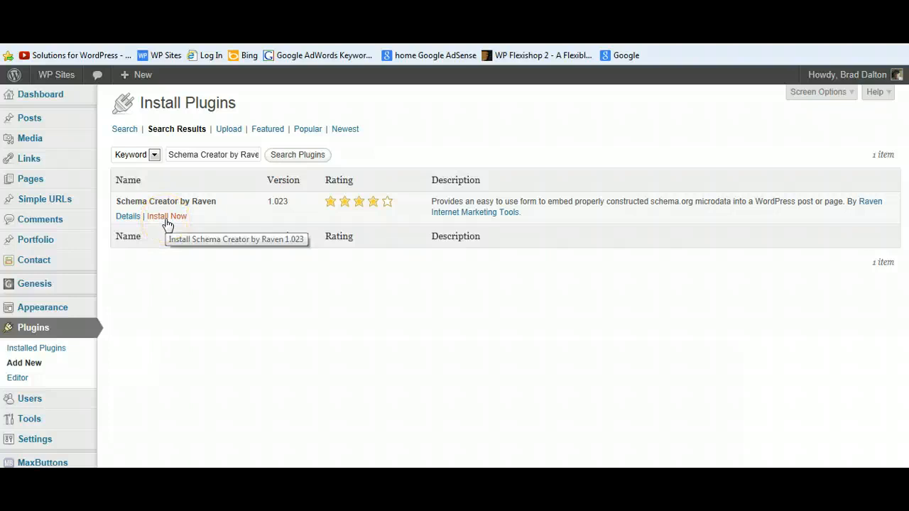
left_click(167, 216)
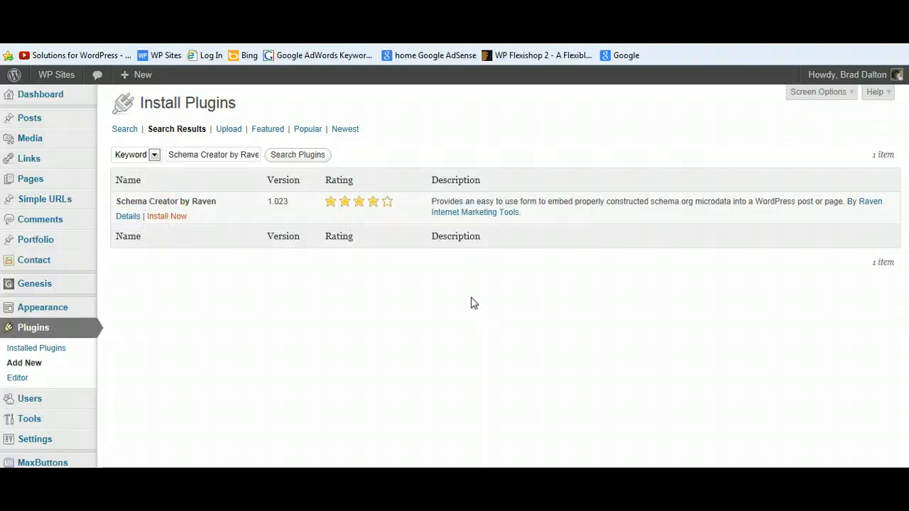
left_click(166, 216)
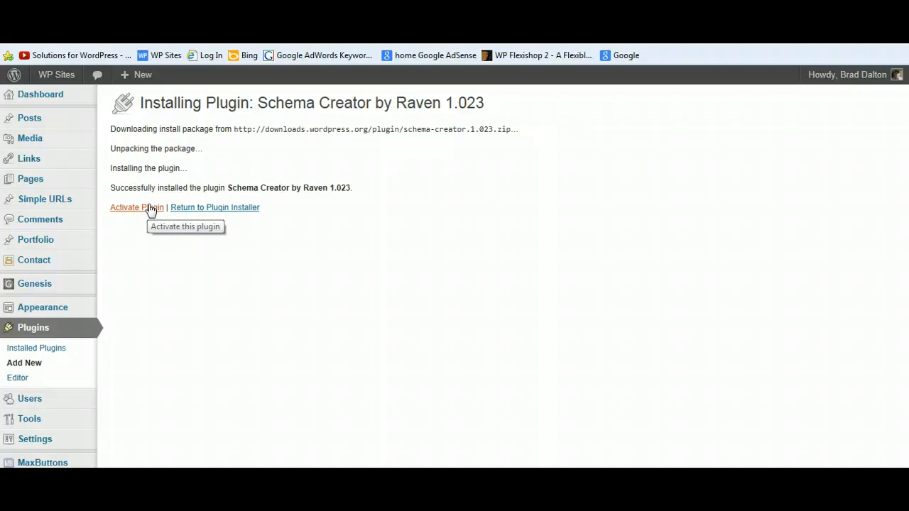
left_click(136, 207)
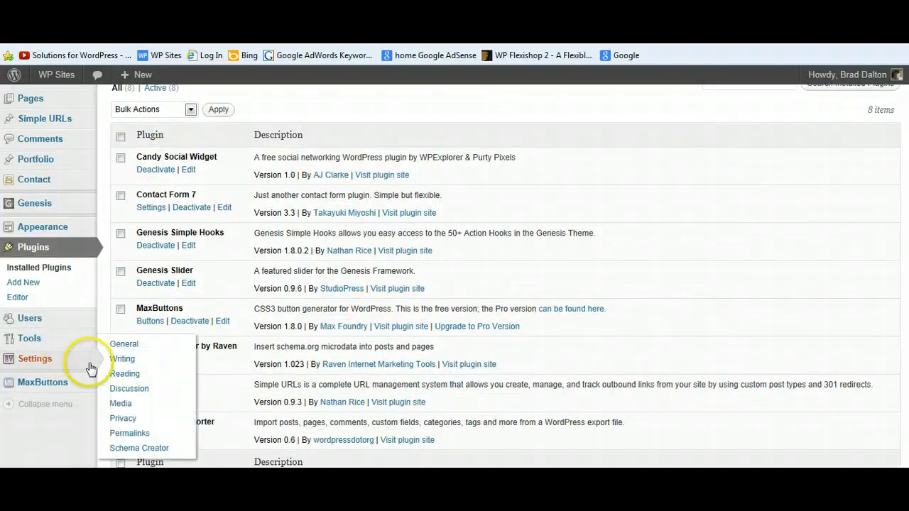
- Save the Schema Creator settings and view the schema.org Blog schema reference
left_click(139, 448)
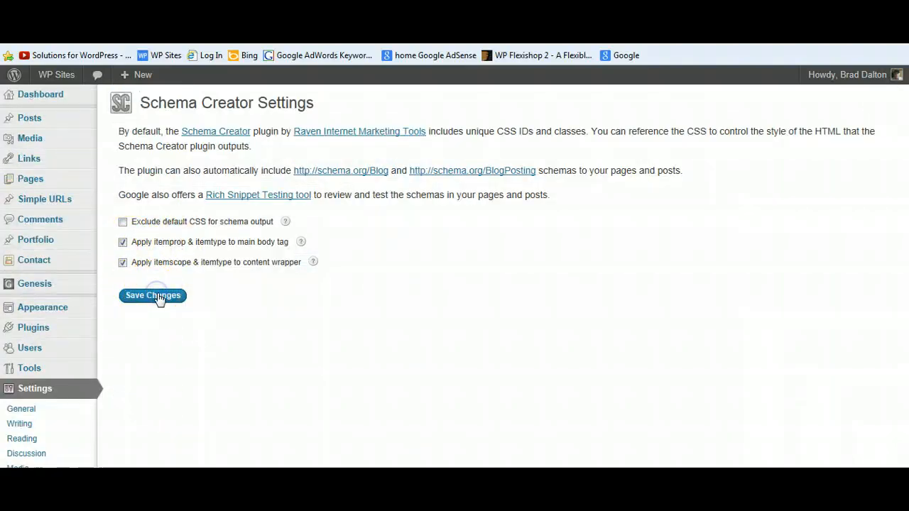
left_click(153, 295)
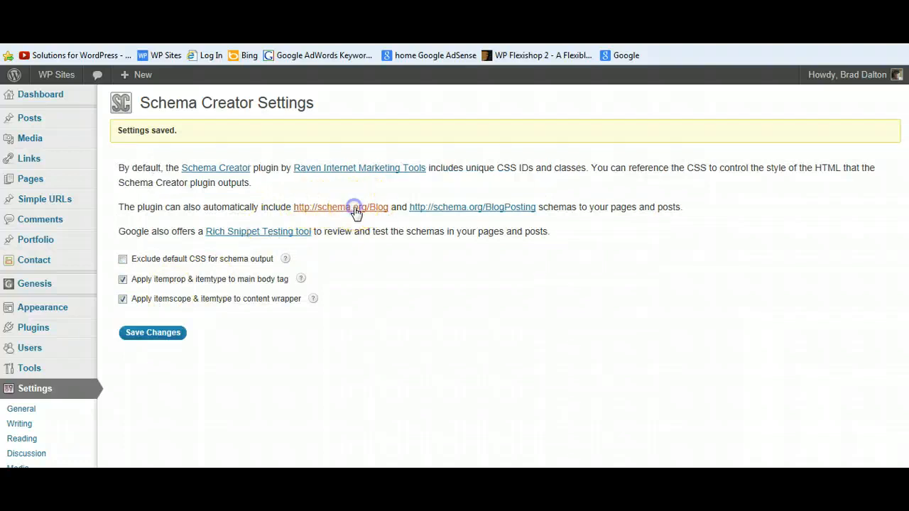
left_click(341, 207)
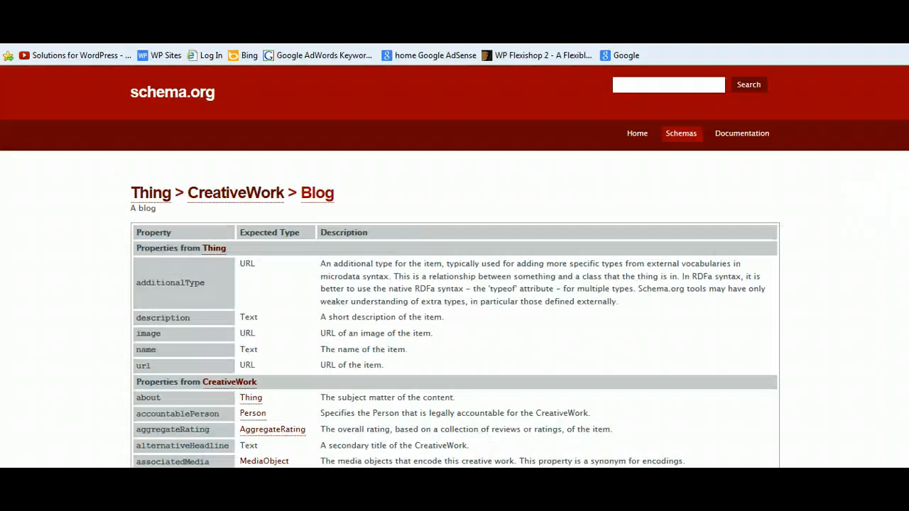
scroll("down", 3)
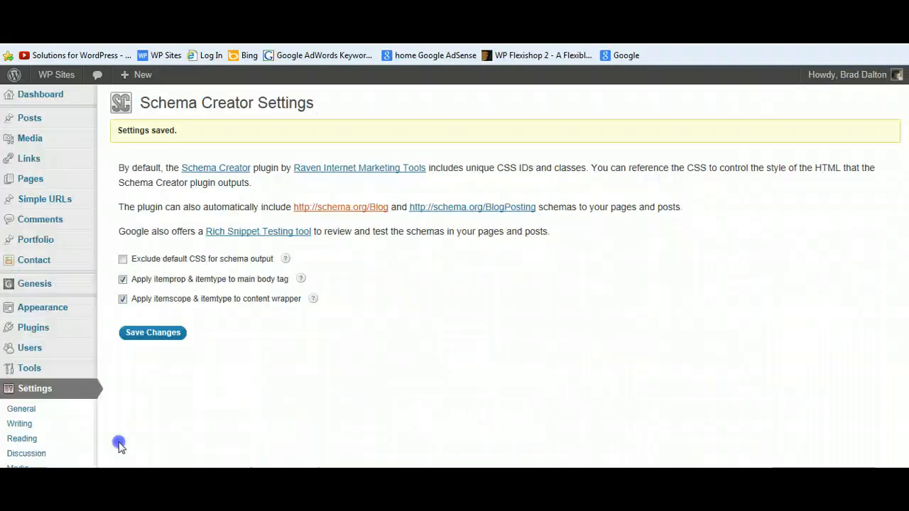
mouse_move(309, 130)
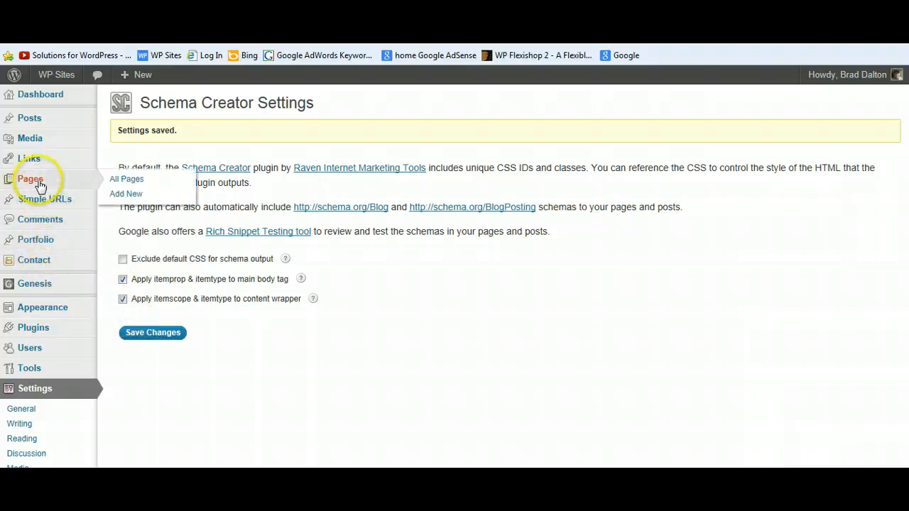
- Edit the About Brad Dalton page in HTML mode, scrolled to the content's end
left_click(126, 178)
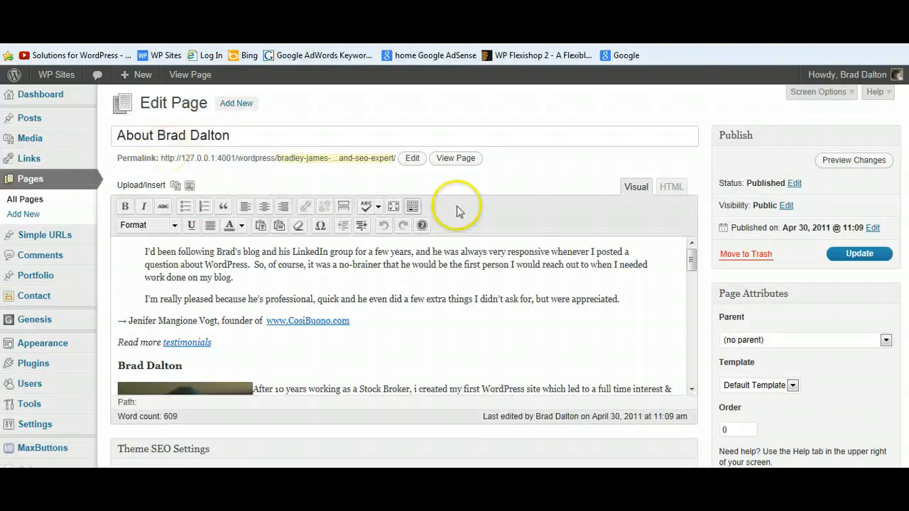
left_click(670, 186)
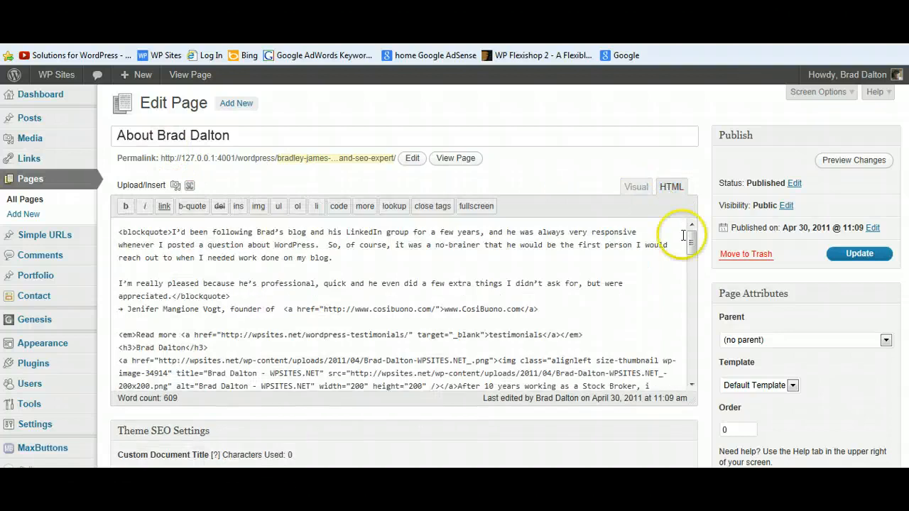
mouse_move(691, 245)
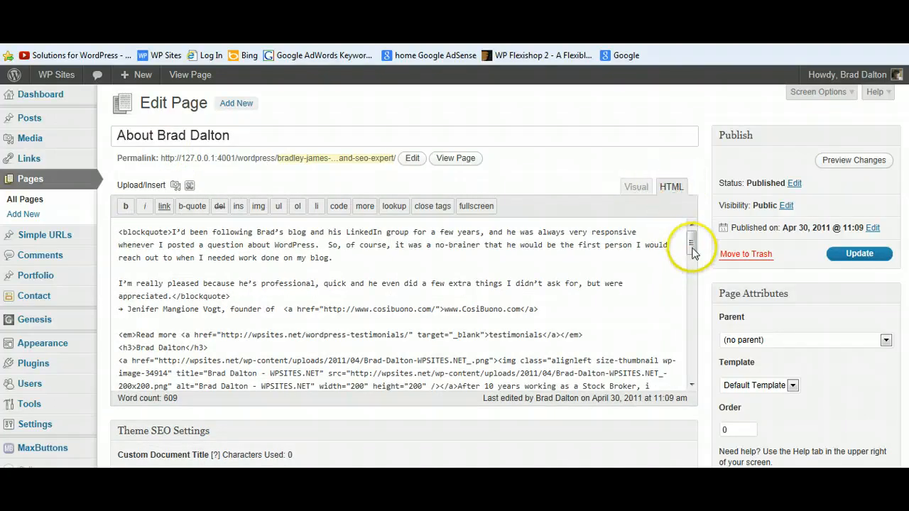
scroll("down", 3)
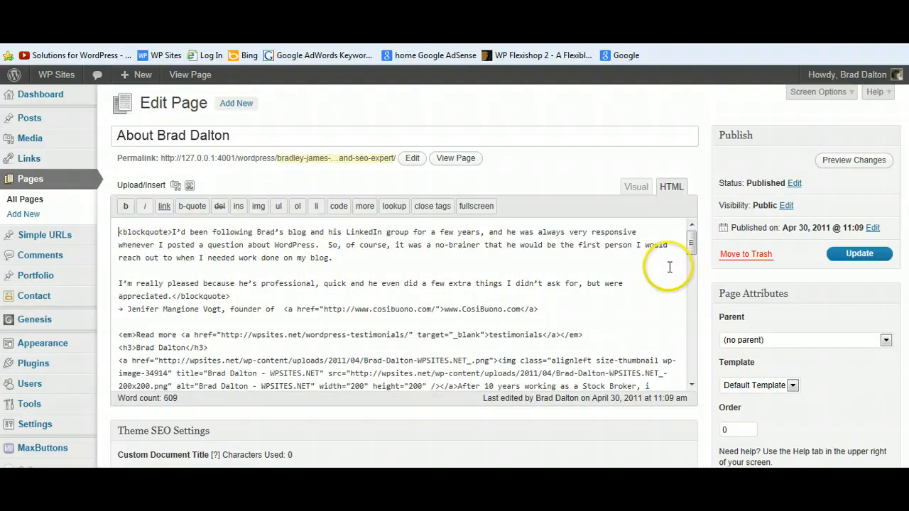
scroll("down", 3)
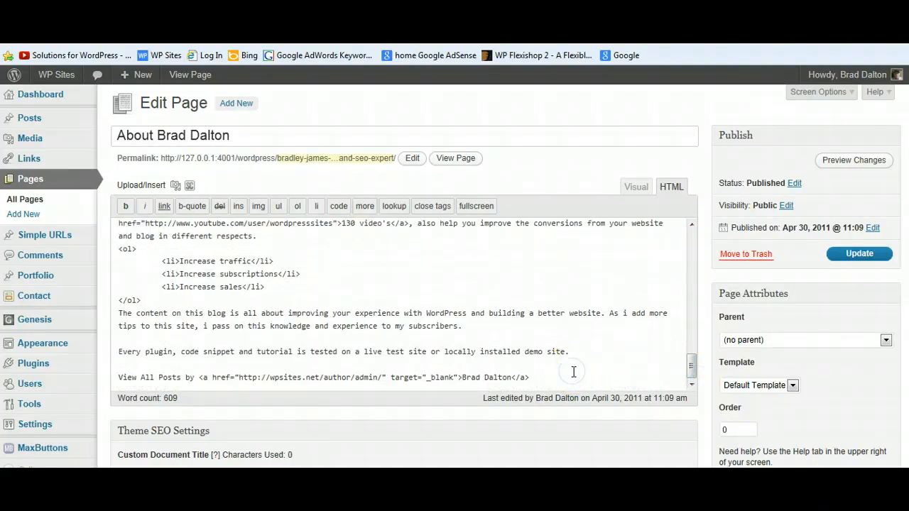
scroll("down", 3)
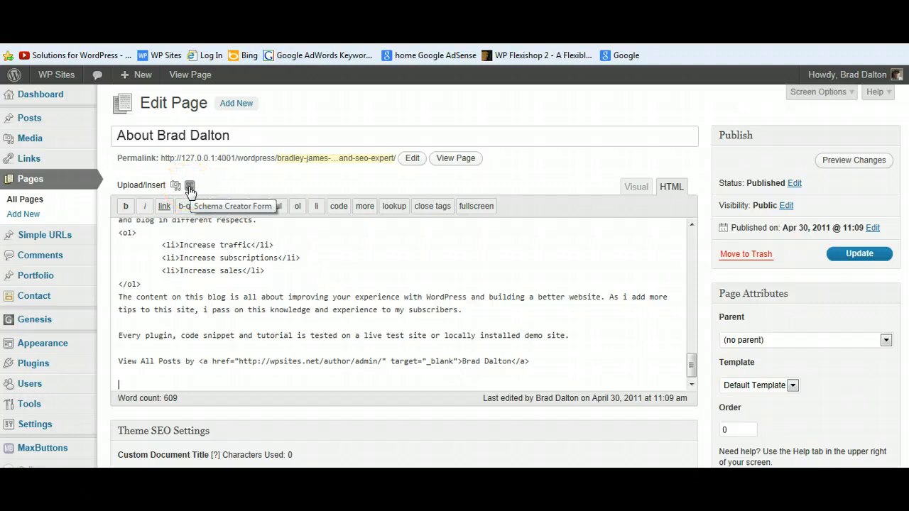
- Choose Person as the Schema Type in the Schema Creator Form, then close it
left_click(190, 185)
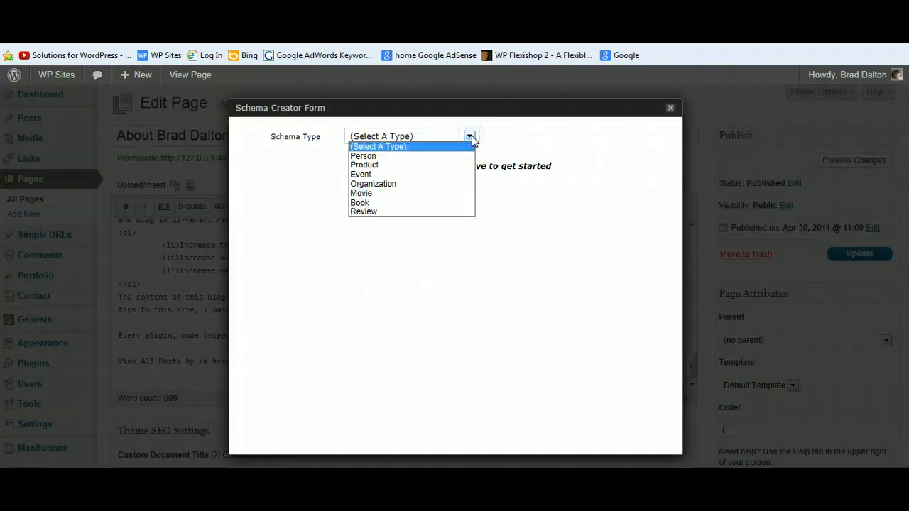
mouse_move(363, 155)
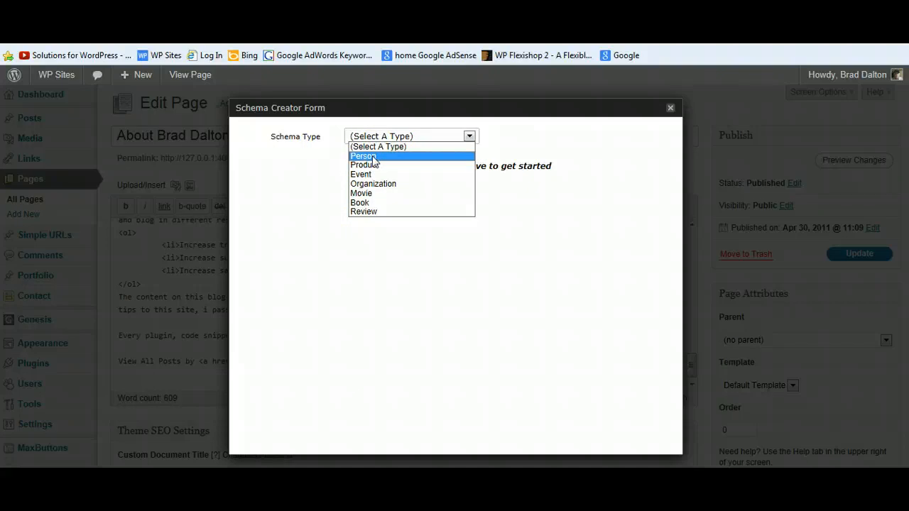
left_click(363, 155)
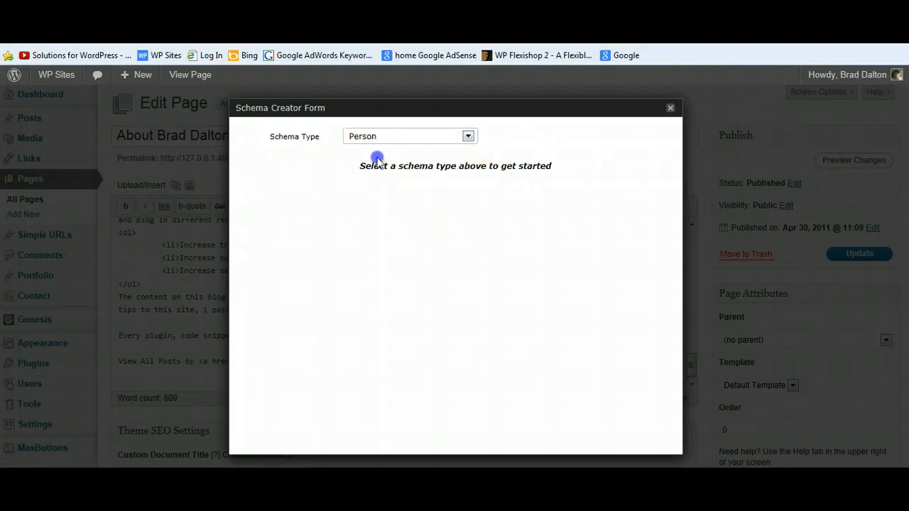
mouse_move(427, 254)
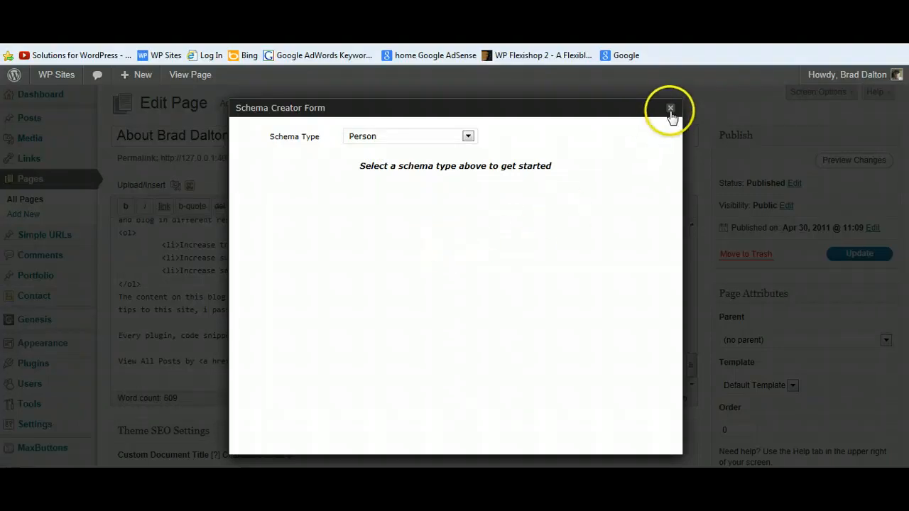
left_click(669, 109)
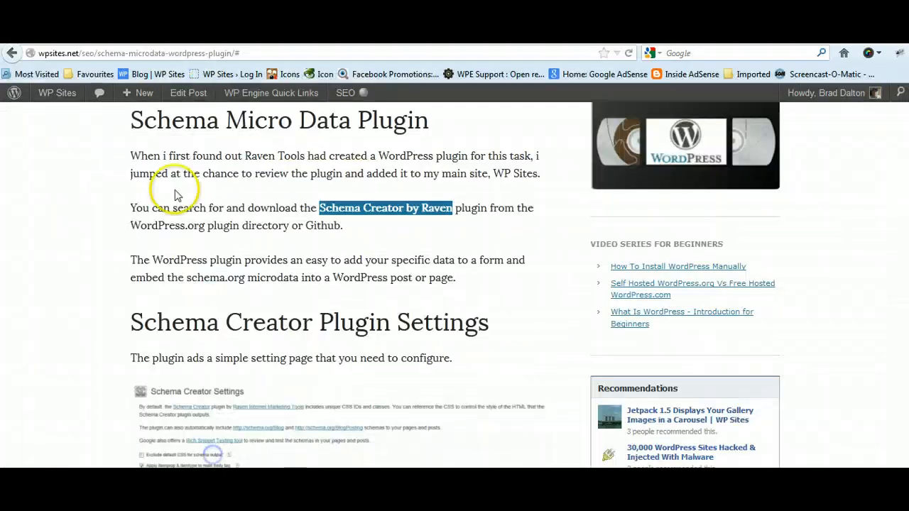
- Go via Dashboard and All Pages to About Brad Dalton and select its person shortcode in the HTML editor
left_click(56, 93)
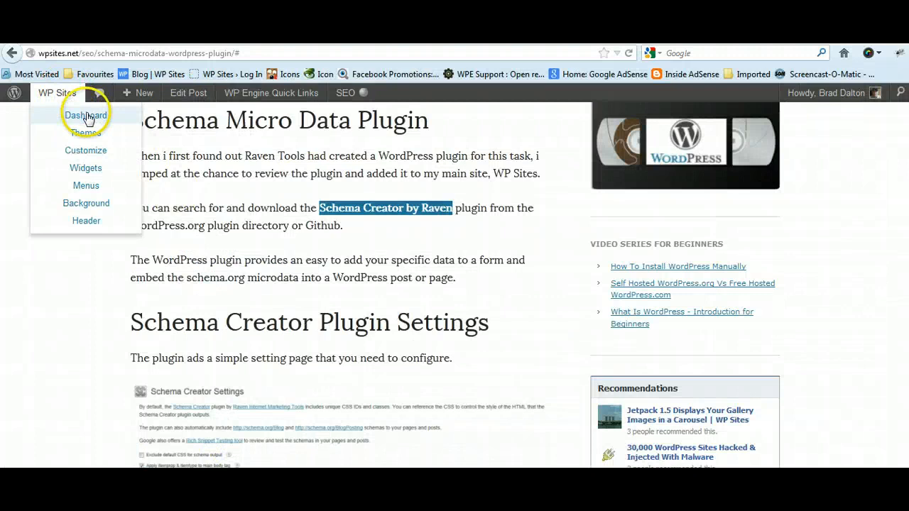
left_click(85, 116)
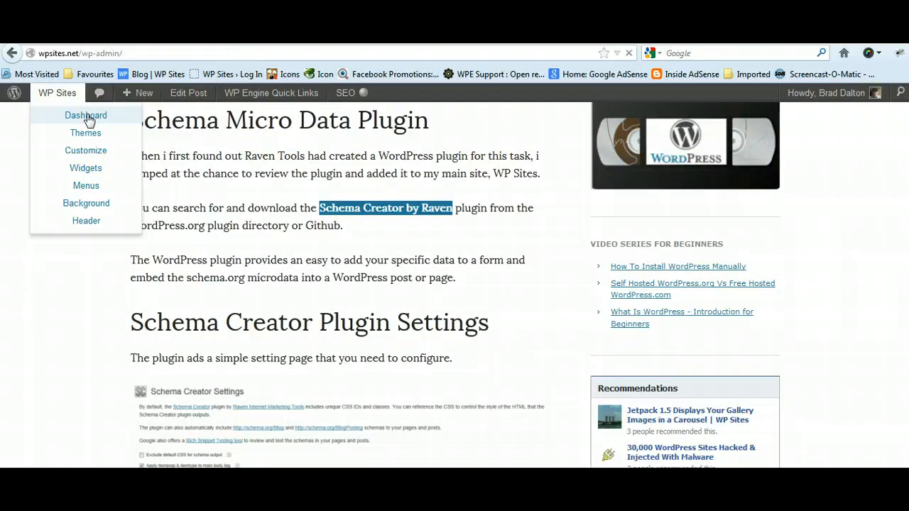
left_click(86, 115)
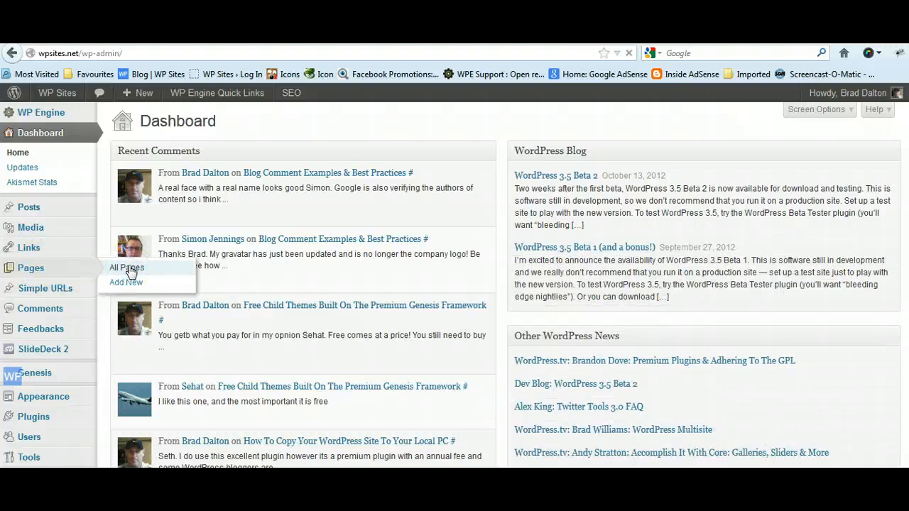
left_click(126, 268)
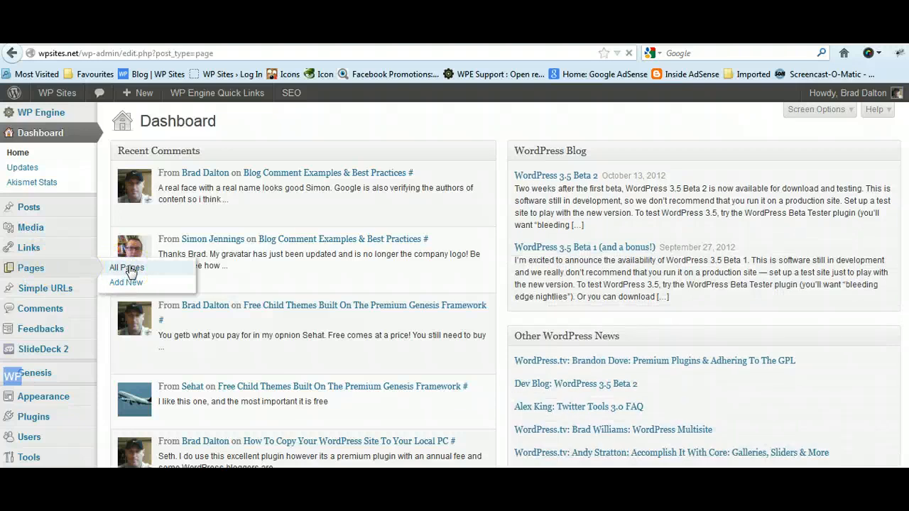
left_click(126, 267)
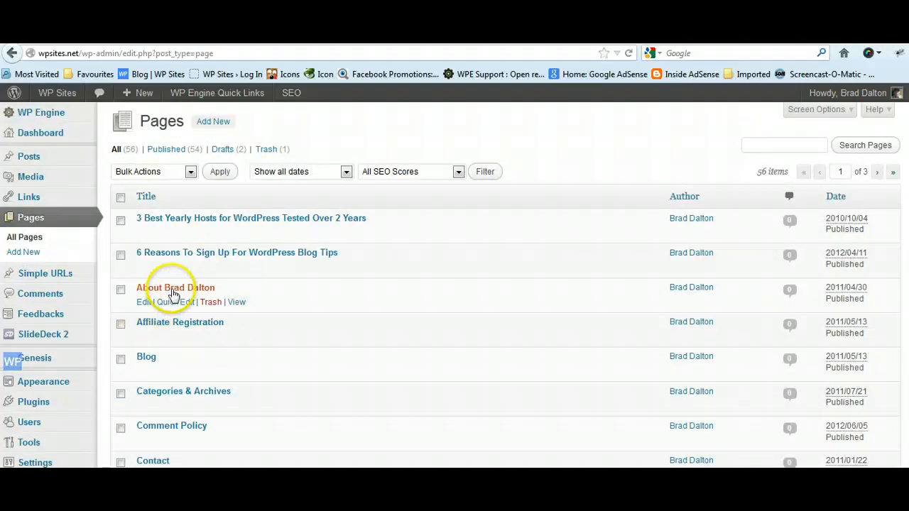
left_click(175, 288)
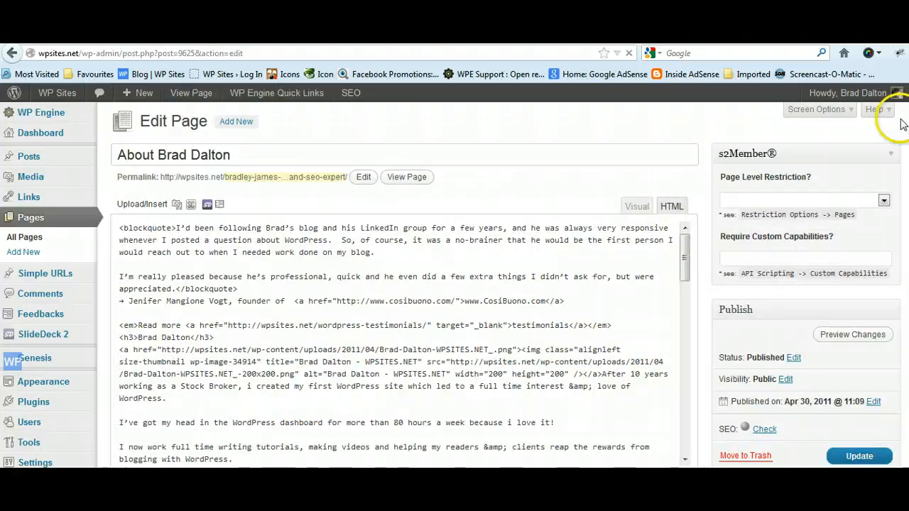
scroll("down", 3)
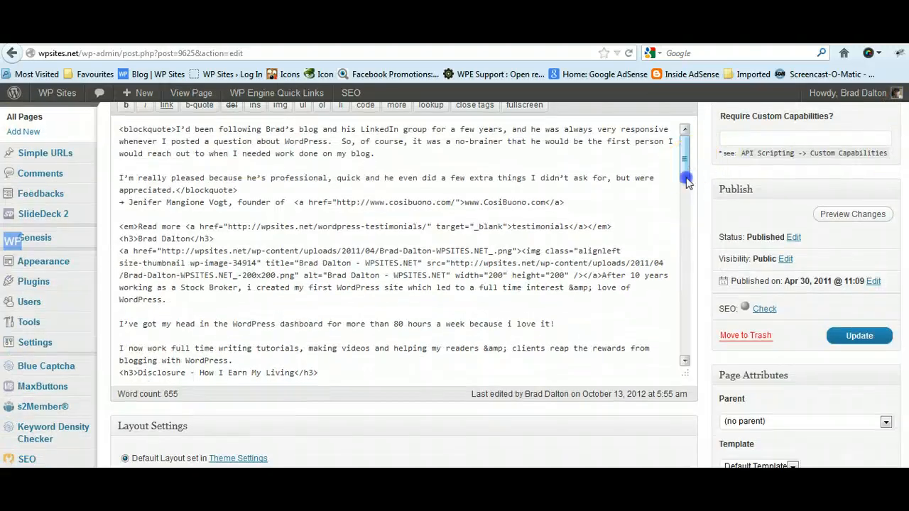
scroll("down", 3)
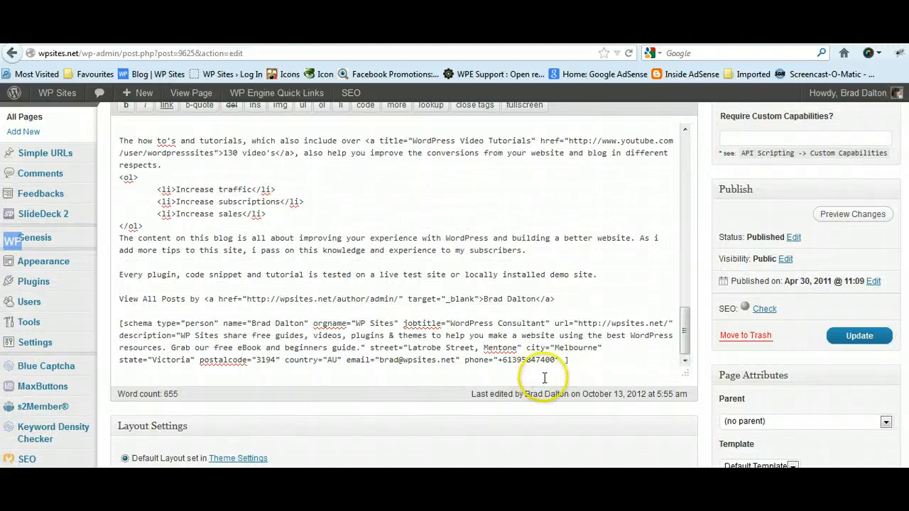
left_click_drag(234, 323, 564, 359)
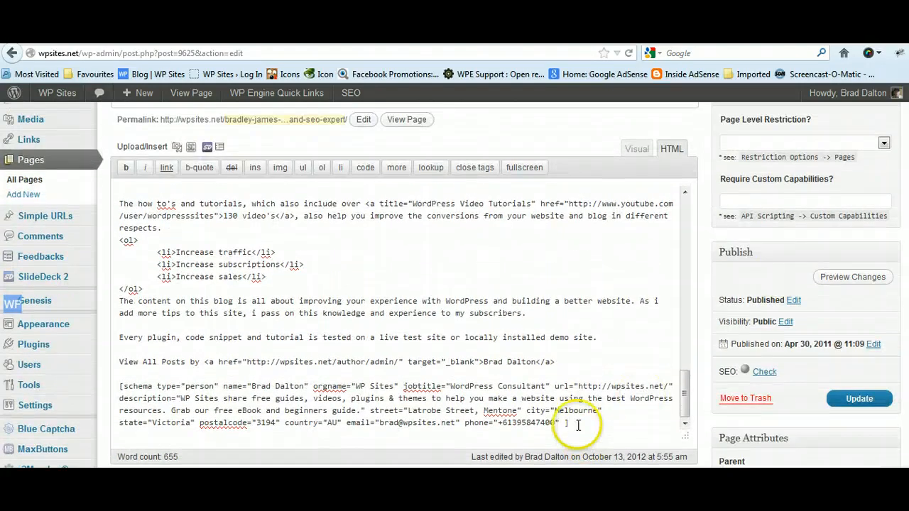
left_click(207, 147)
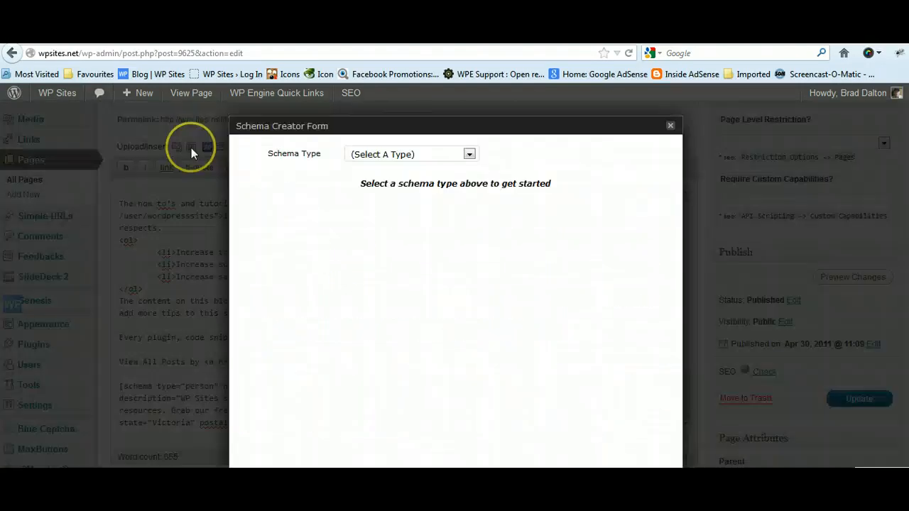
left_click(411, 154)
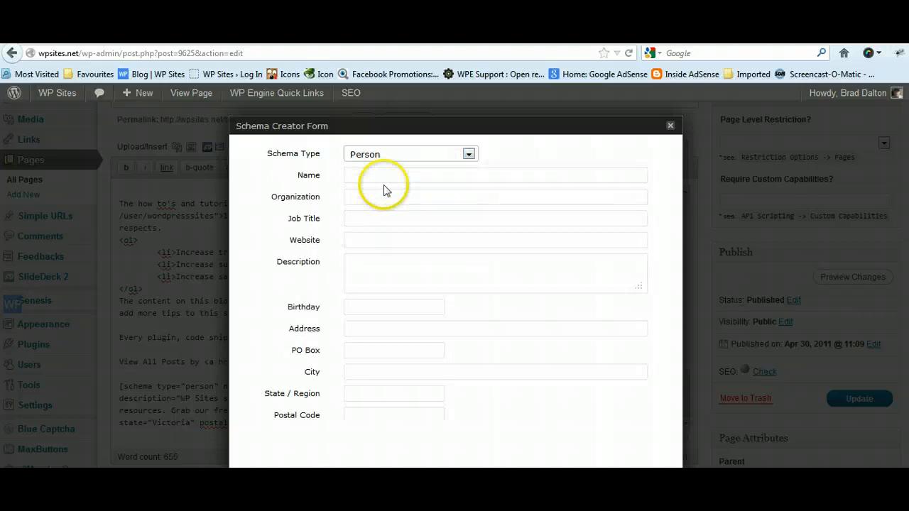
type("Brad Dalton")
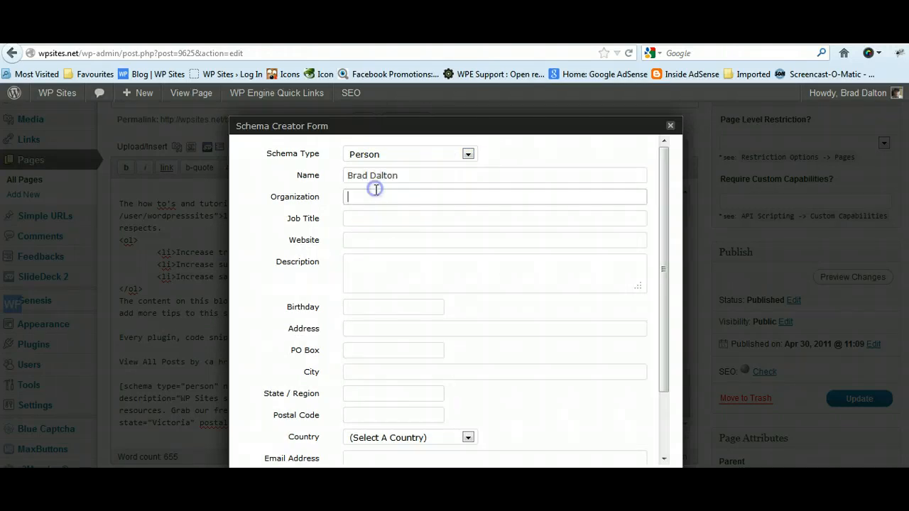
type("Wp Sites")
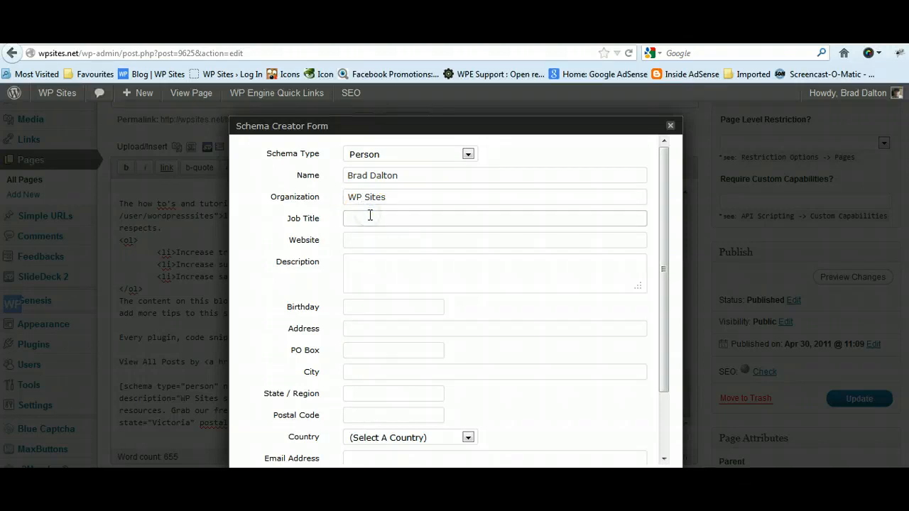
type("WordPress")
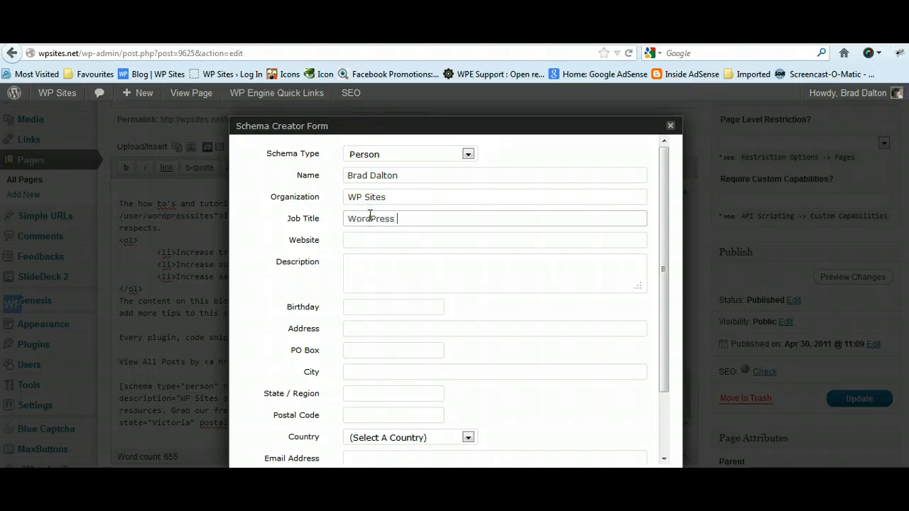
type("Consutlatn")
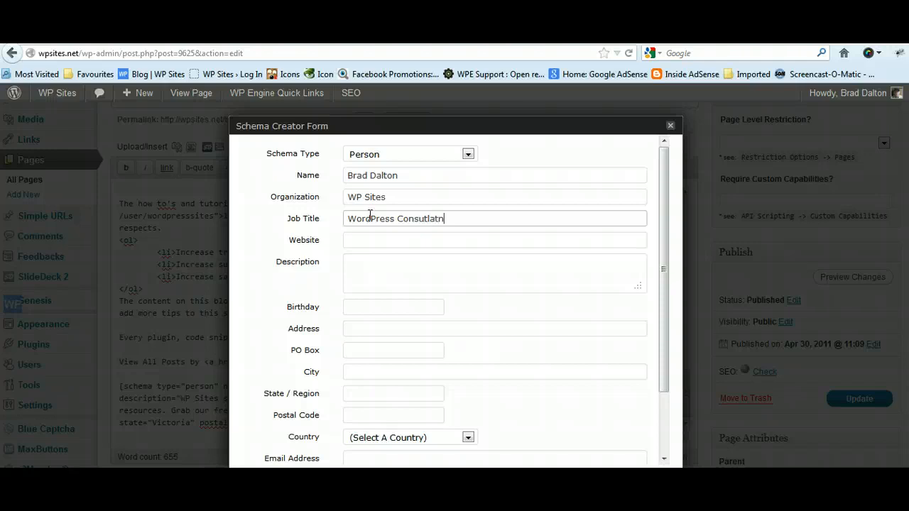
key("Backspace")
type("ltan")
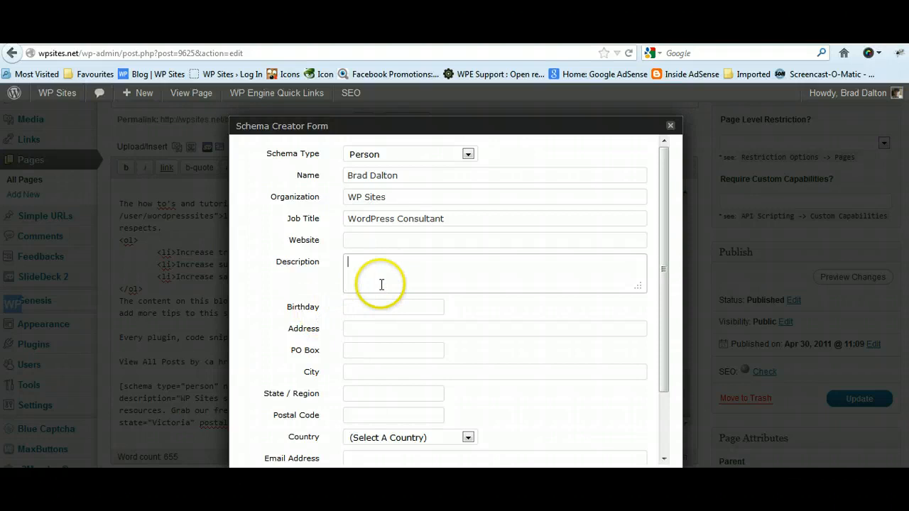
left_click(393, 307)
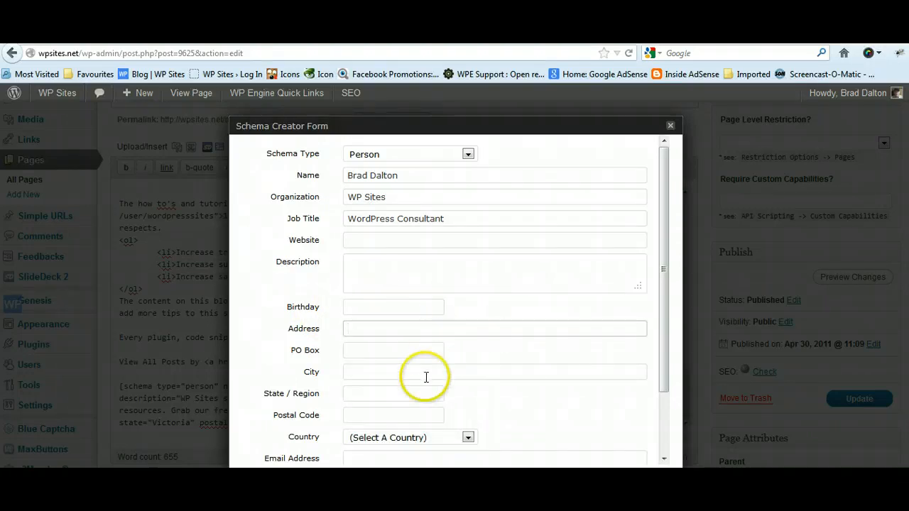
left_click(392, 394)
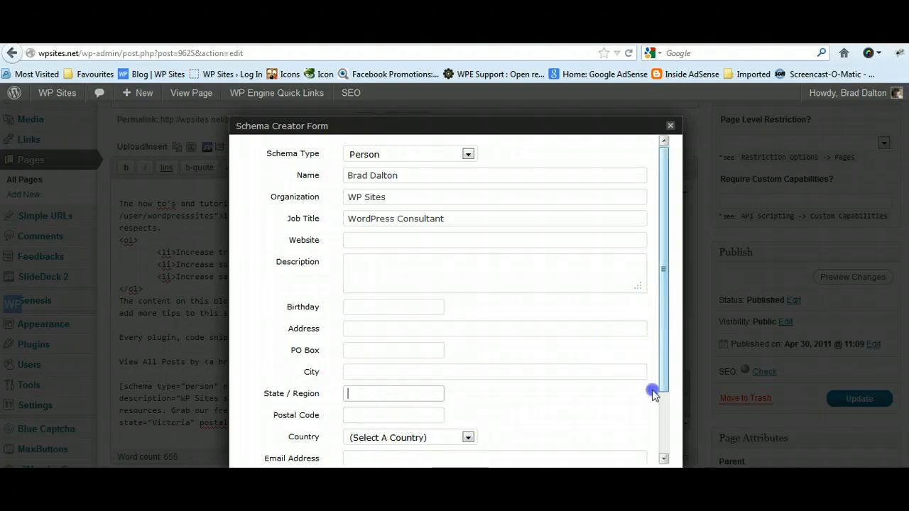
scroll("down", 3)
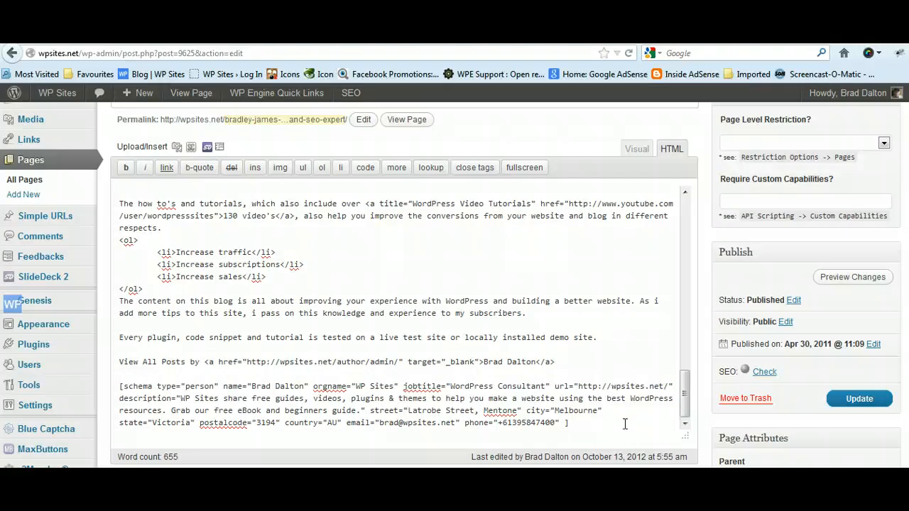
mouse_move(857, 260)
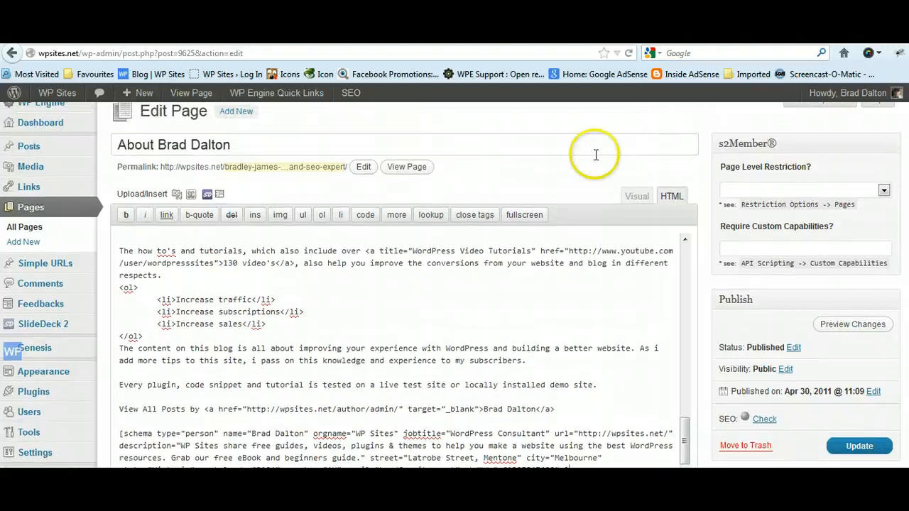
mouse_move(343, 64)
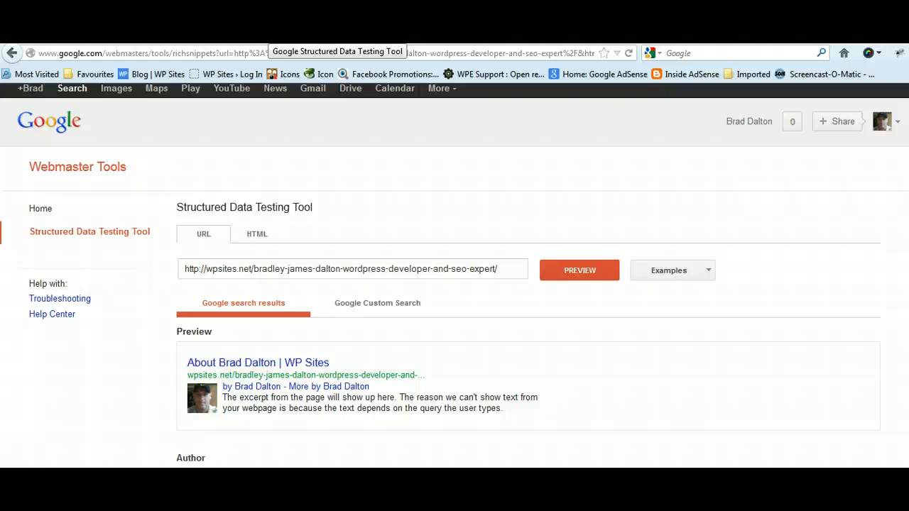
- Check the About page's Author Verified result, then return to the WP Sites blog tab
left_click(579, 270)
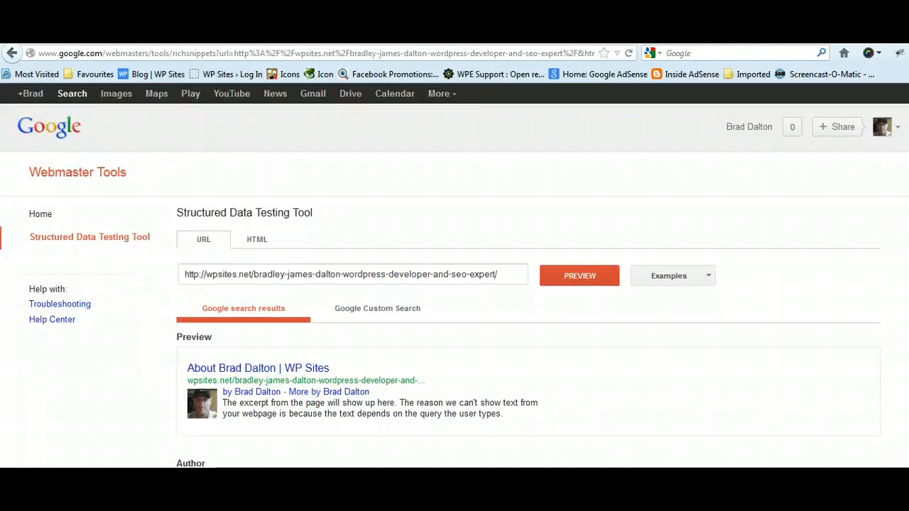
scroll("down", 3)
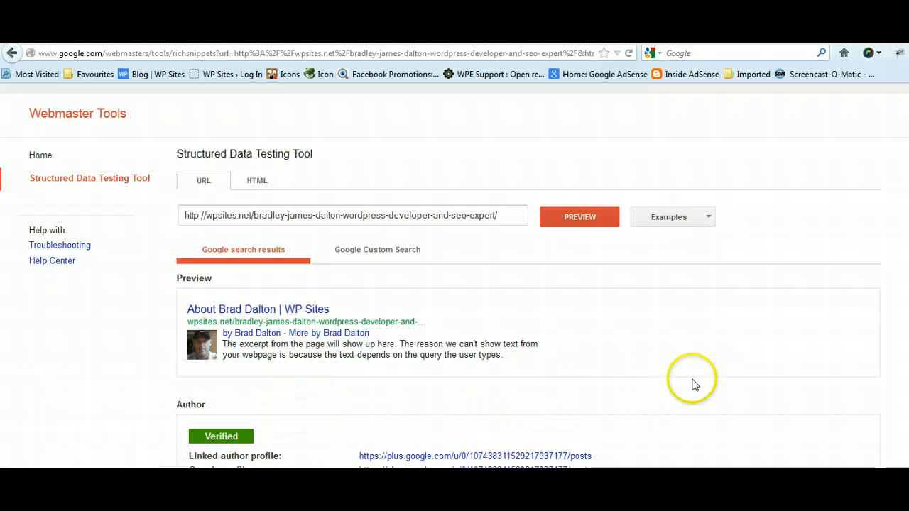
mouse_move(705, 383)
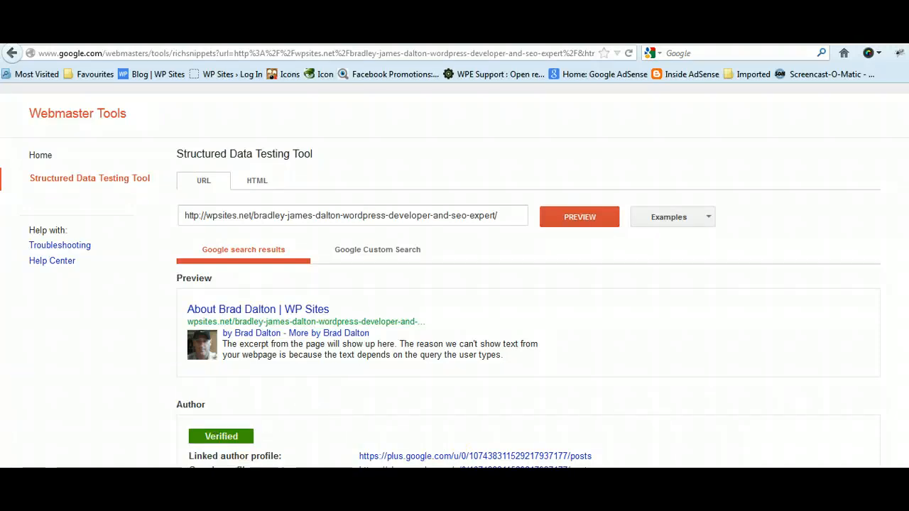
left_click(168, 74)
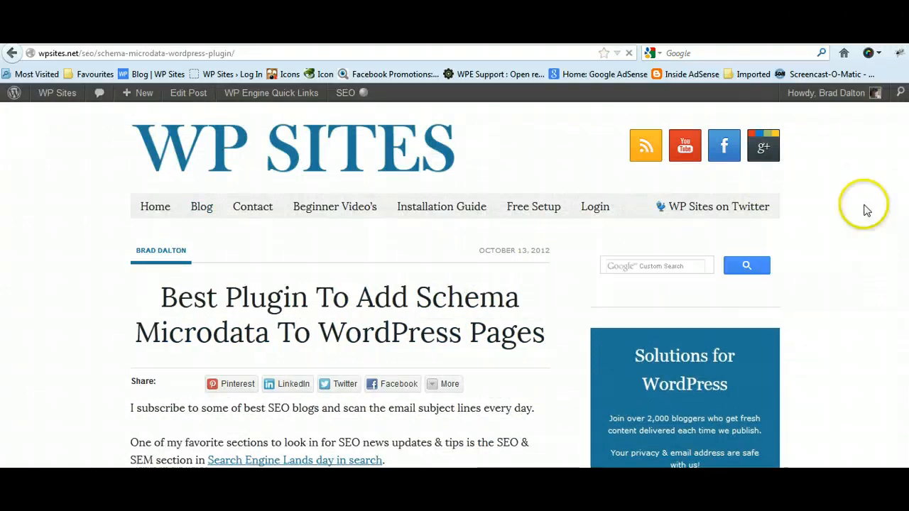
scroll("down", 3)
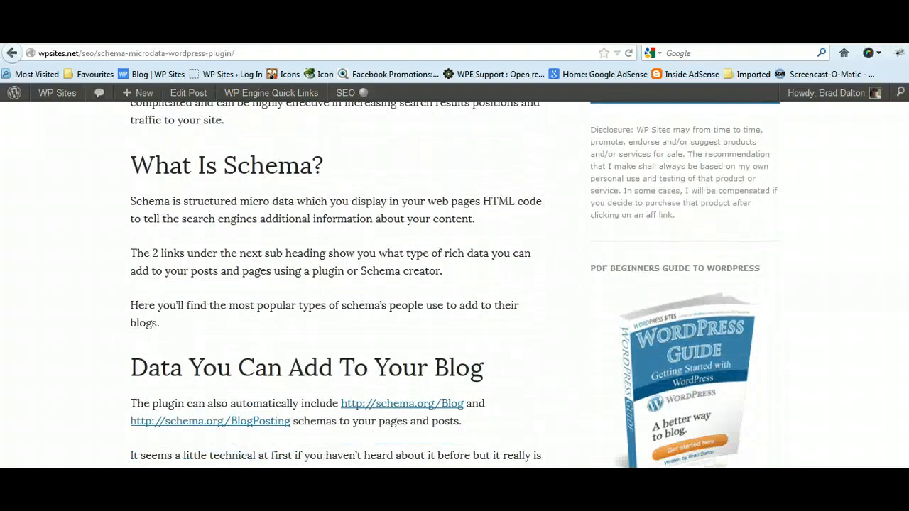
scroll("down", 3)
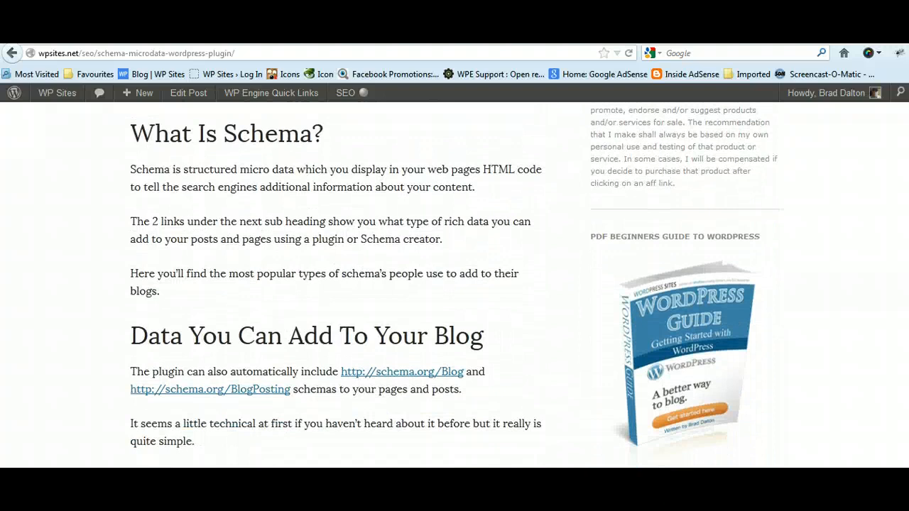
scroll("down", 3)
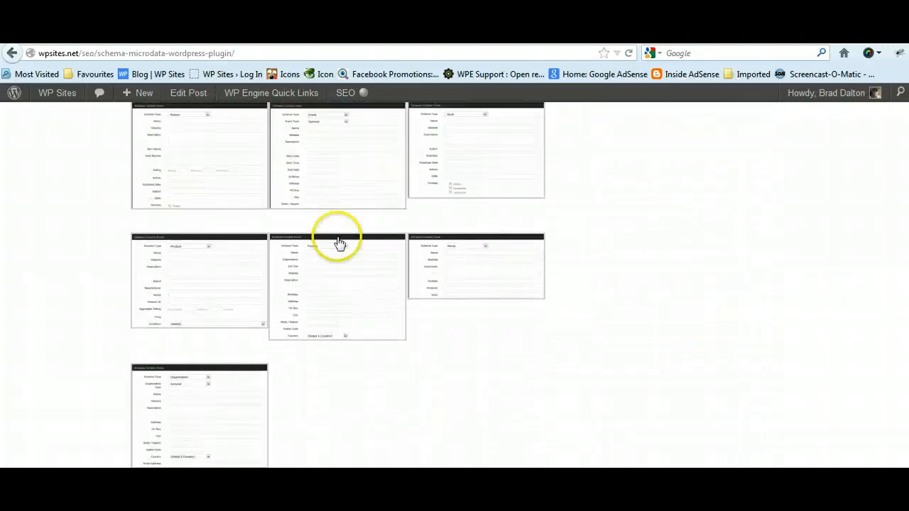
left_click(337, 241)
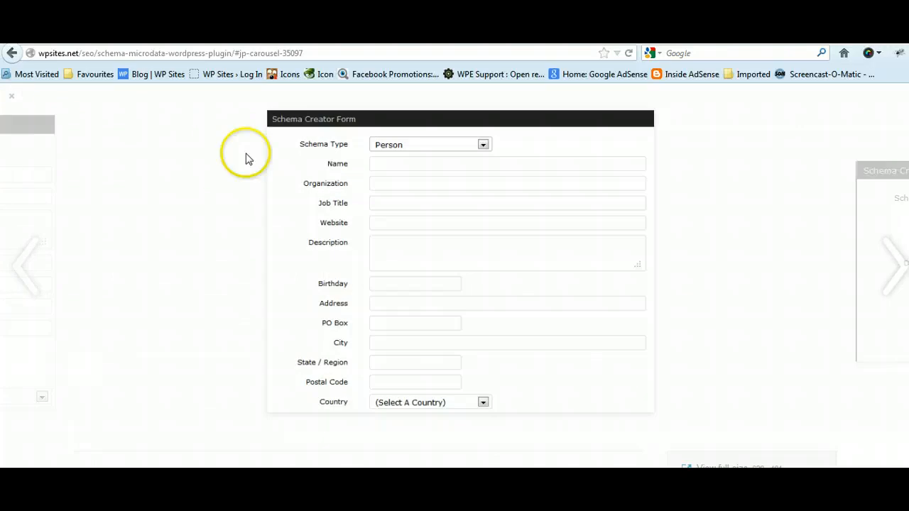
left_click(249, 156)
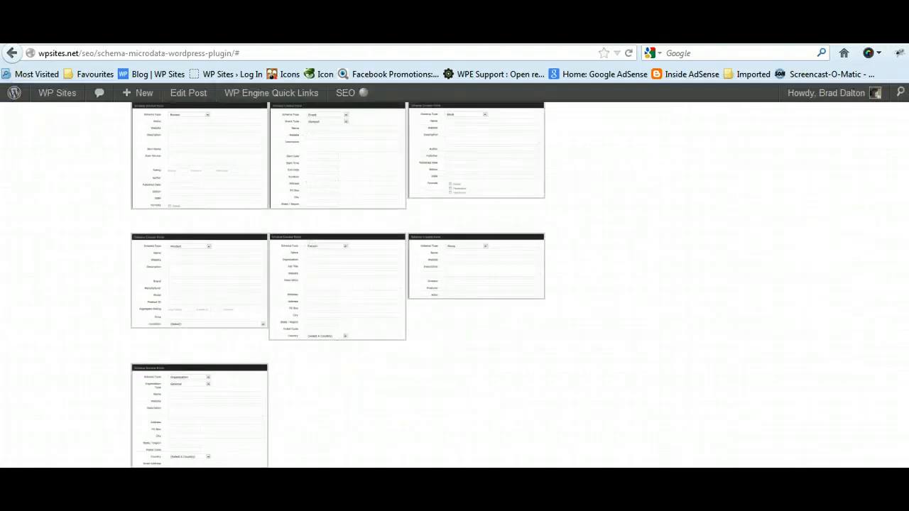